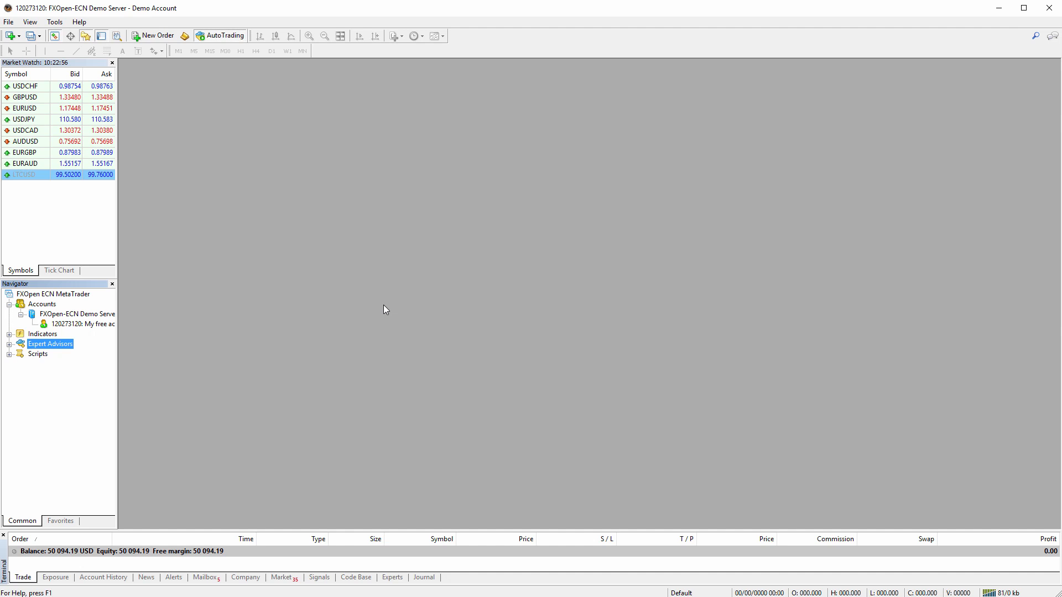
mouse_move(358, 261)
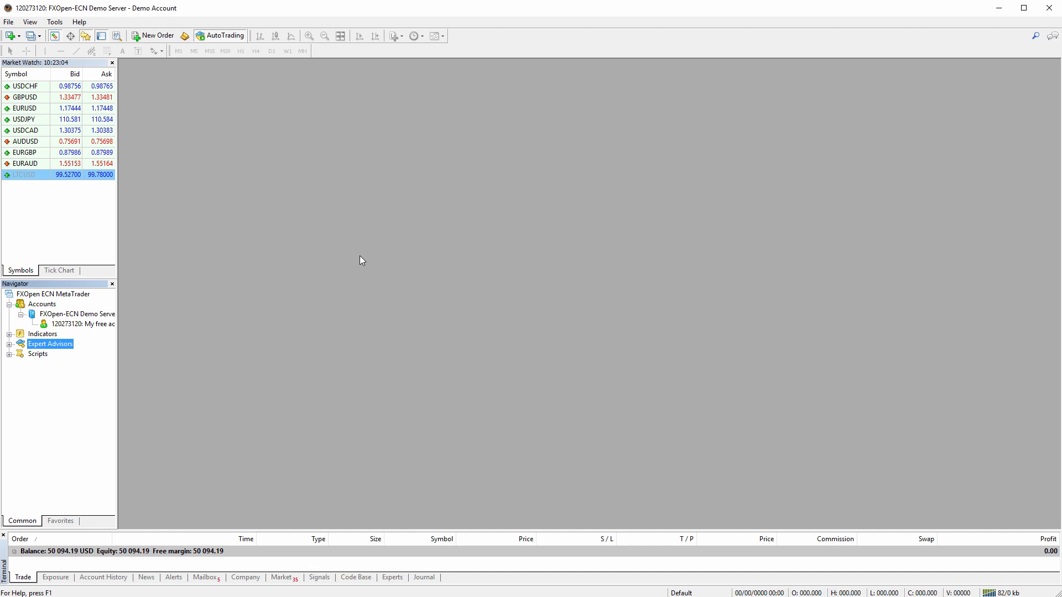
mouse_move(106, 307)
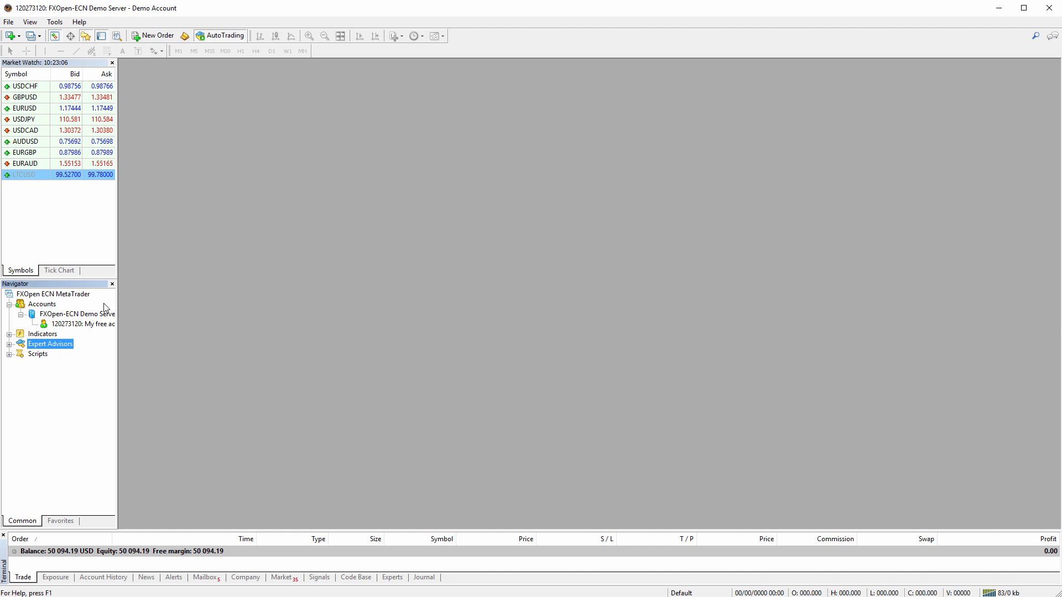
Step: Review the account login number and keep the demo server in the Login to Trade Account dialog
left_click(7, 22)
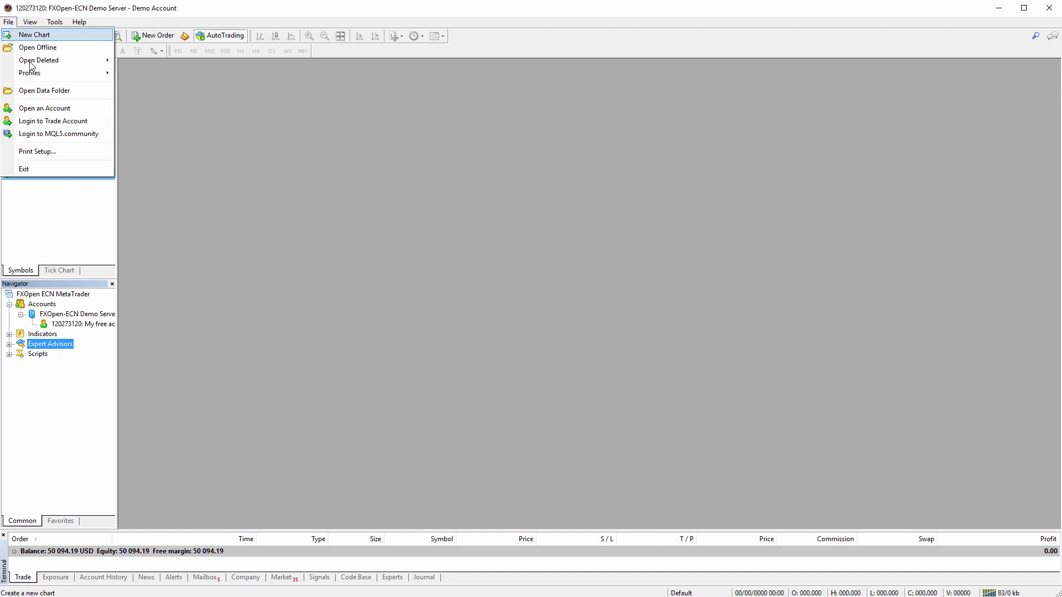
mouse_move(37, 121)
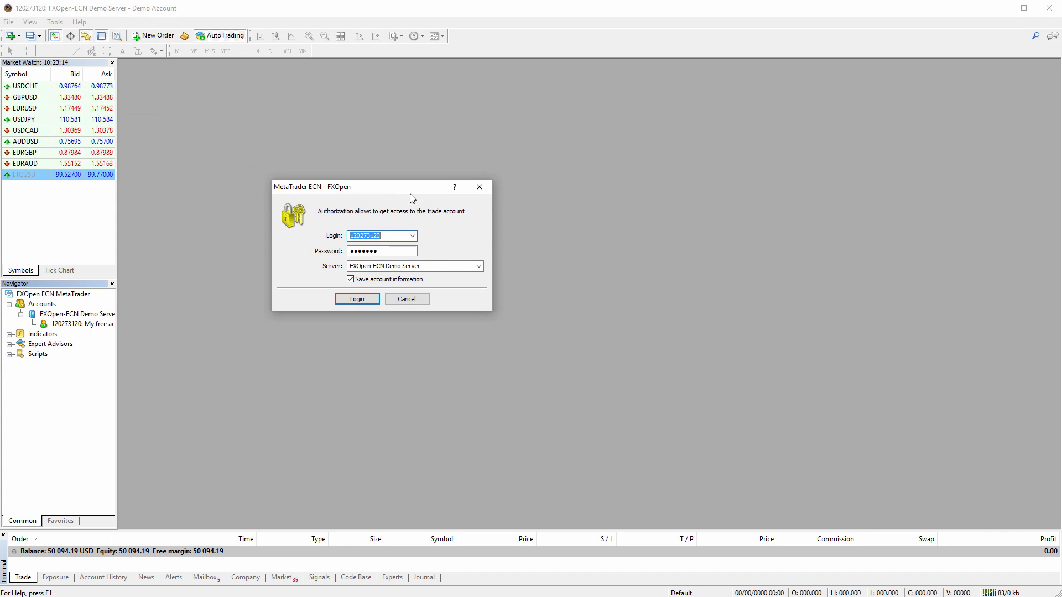
left_click(391, 236)
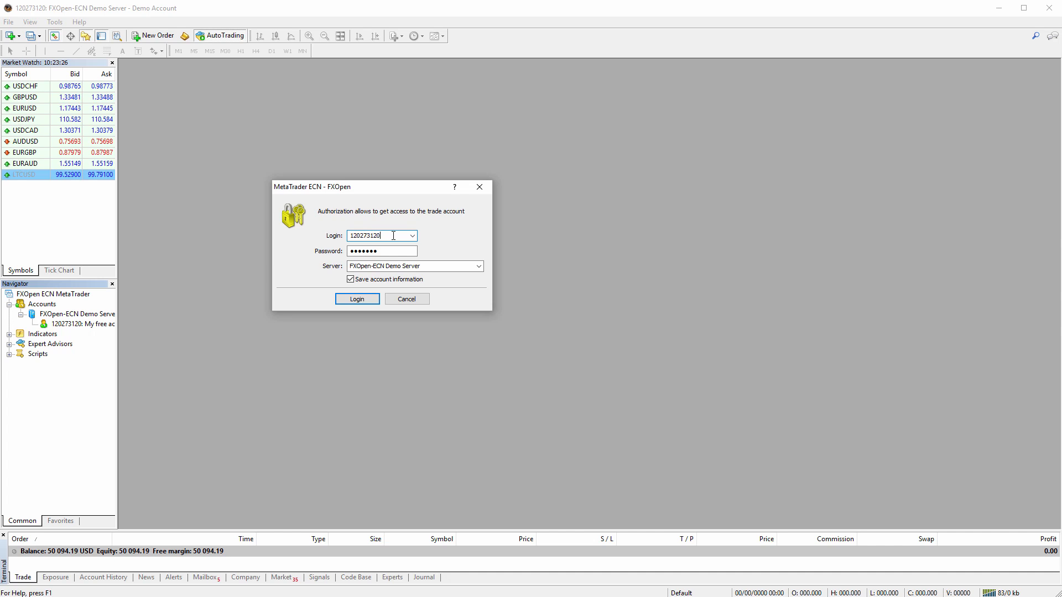
left_click(381, 251)
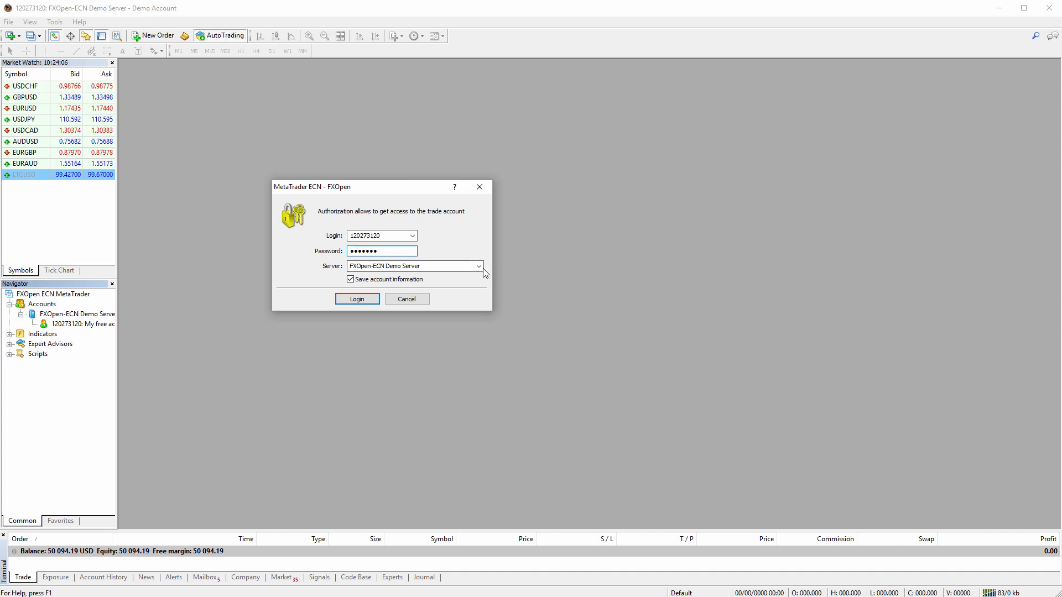
left_click(478, 266)
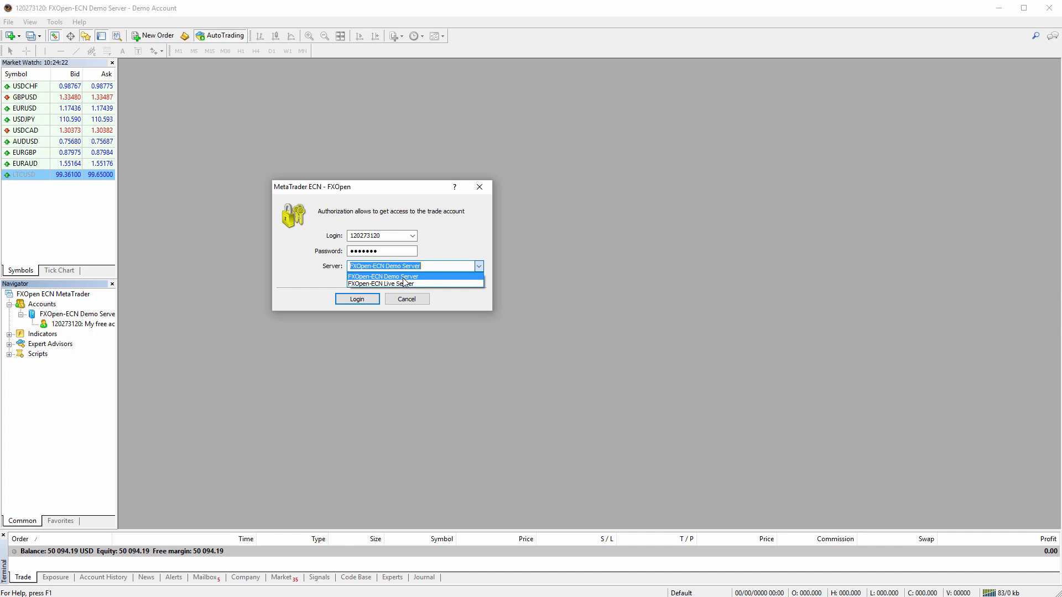
left_click(383, 277)
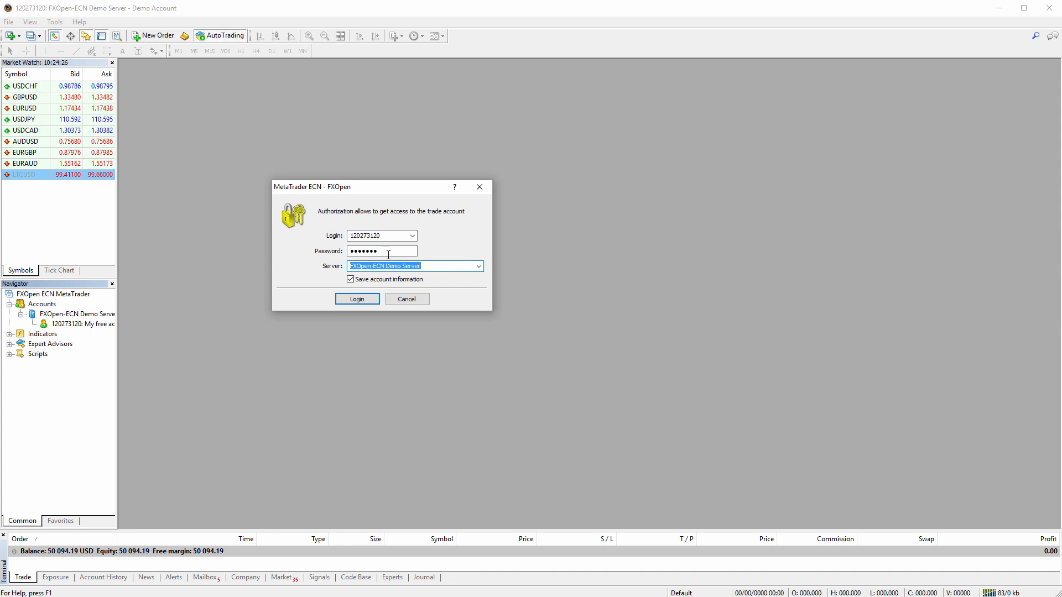
left_click(357, 299)
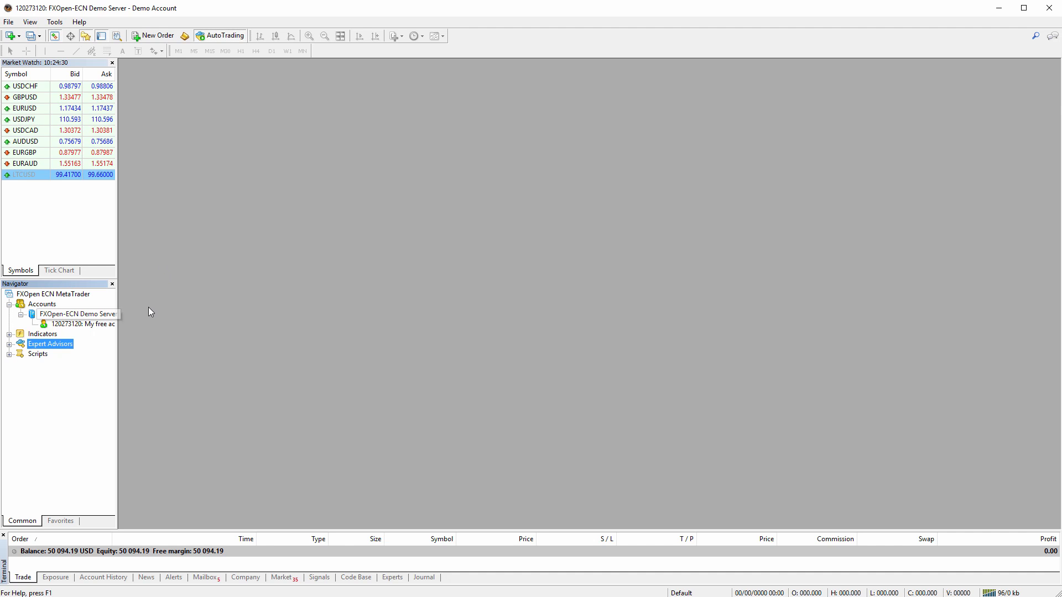
mouse_move(268, 277)
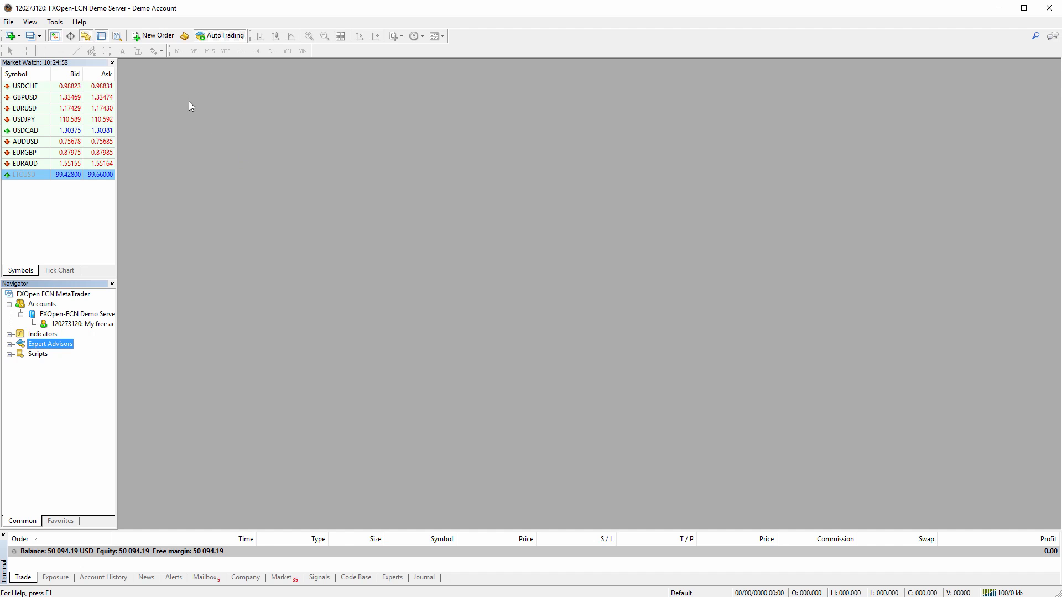
mouse_move(160, 589)
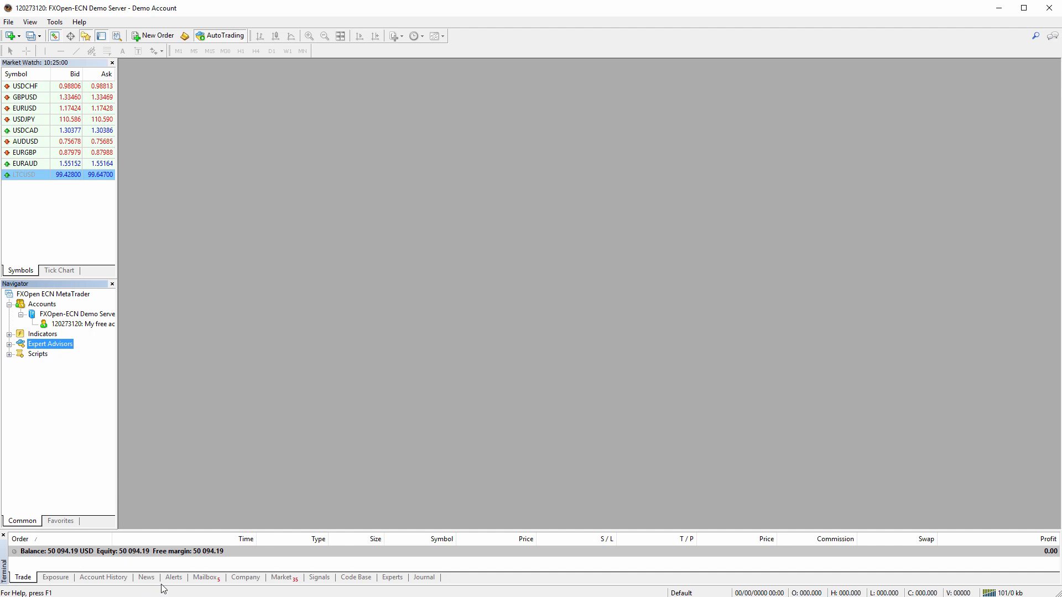
Step: Read the FXOpen Welcome message in the Mailbox and close it
left_click(204, 577)
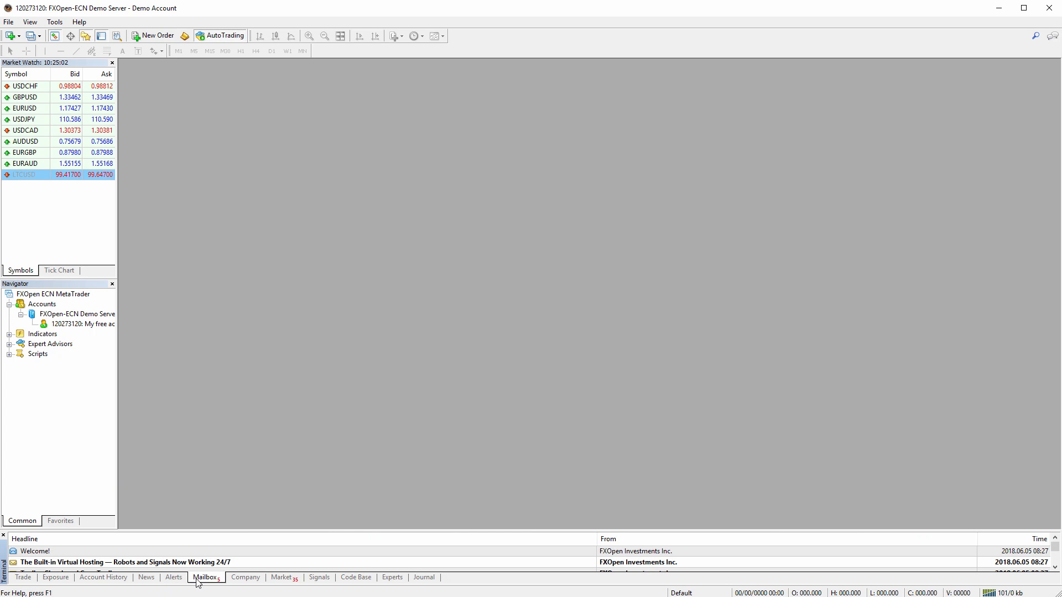
double_click(34, 551)
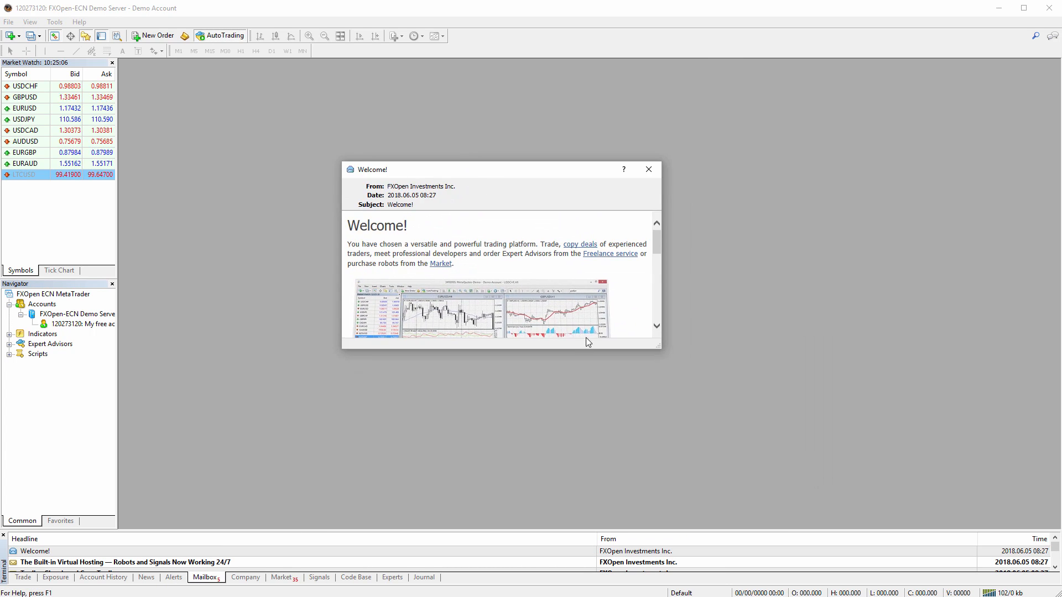
scroll("down", 3)
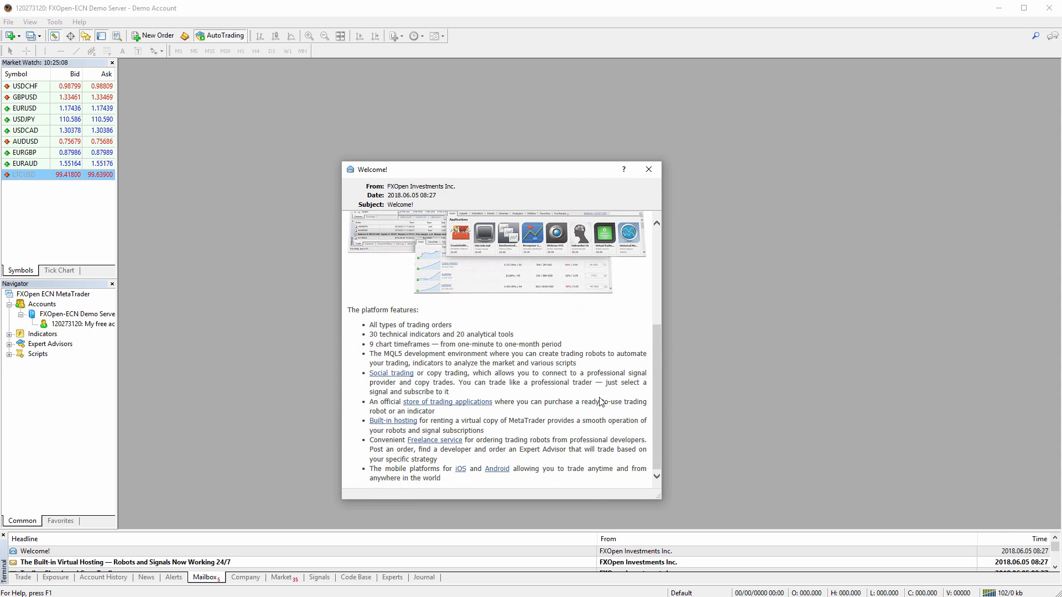
left_click(648, 169)
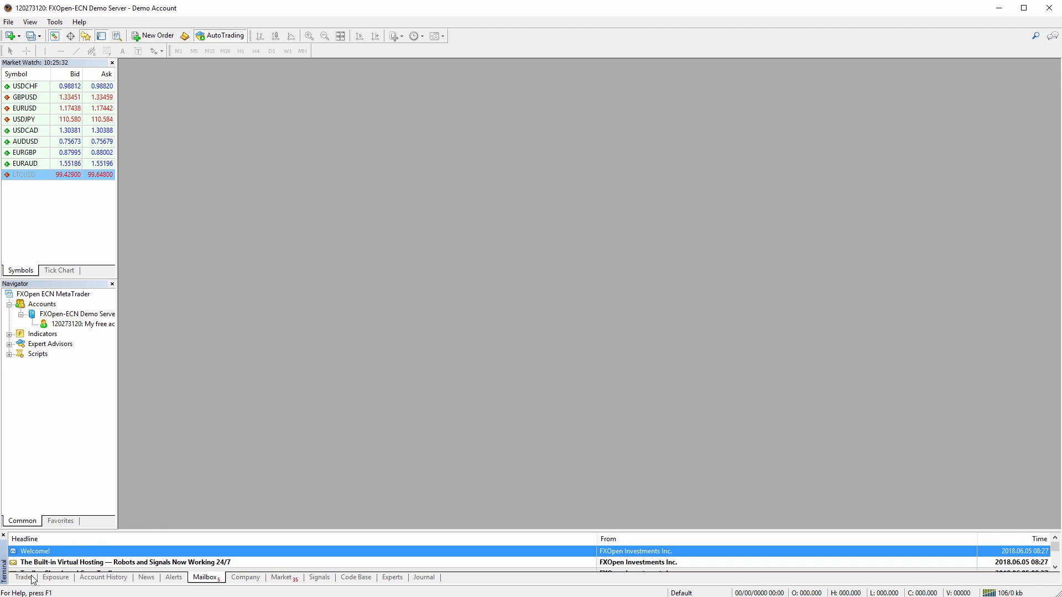
Step: Return to the Trade balance view, then check the saved password field in the login dialog and close it
left_click(22, 578)
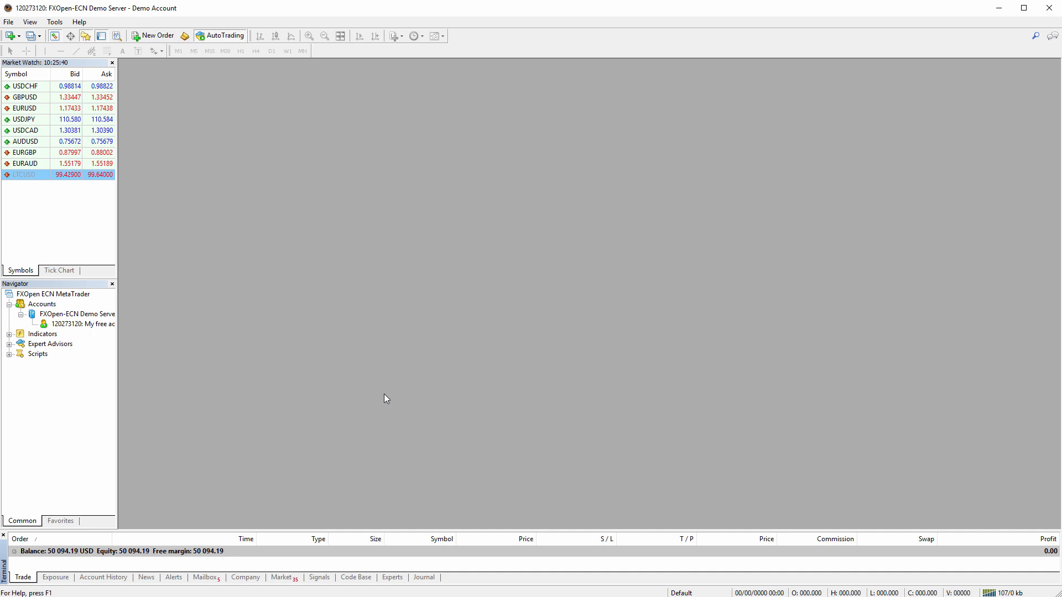
mouse_move(389, 347)
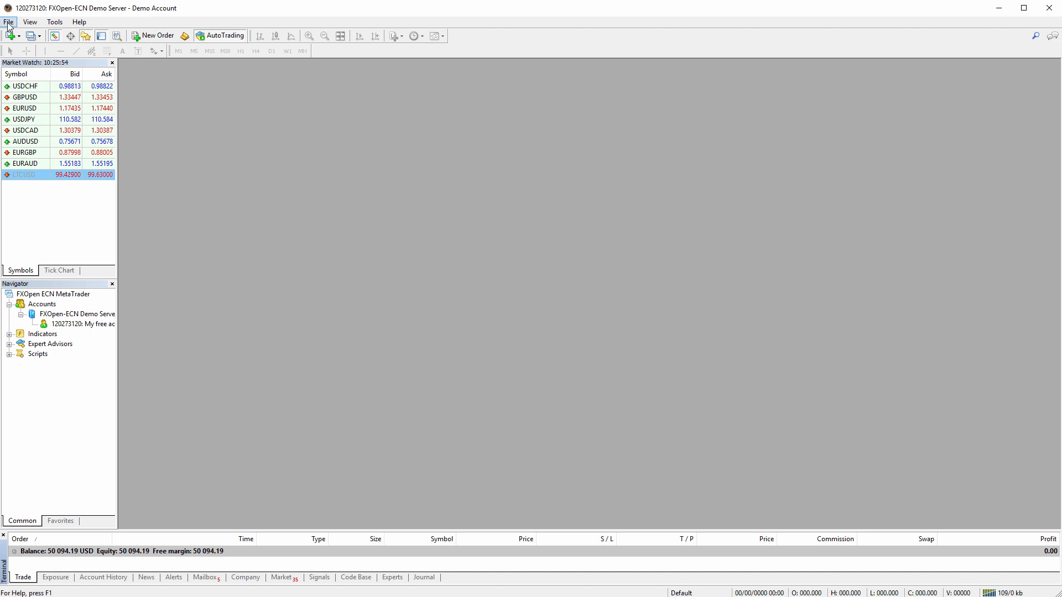
left_click(9, 21)
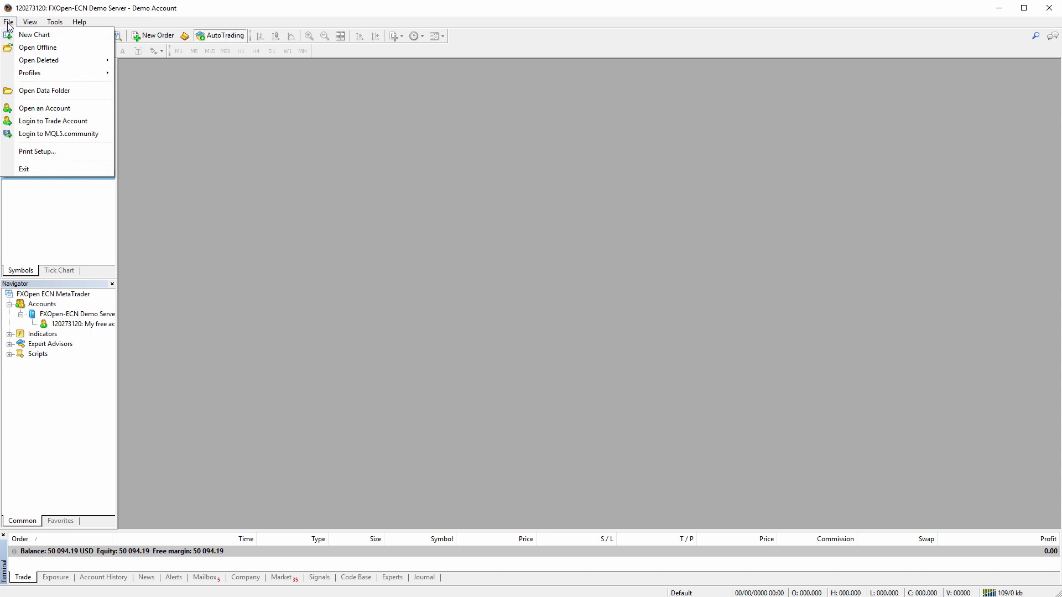
left_click(53, 121)
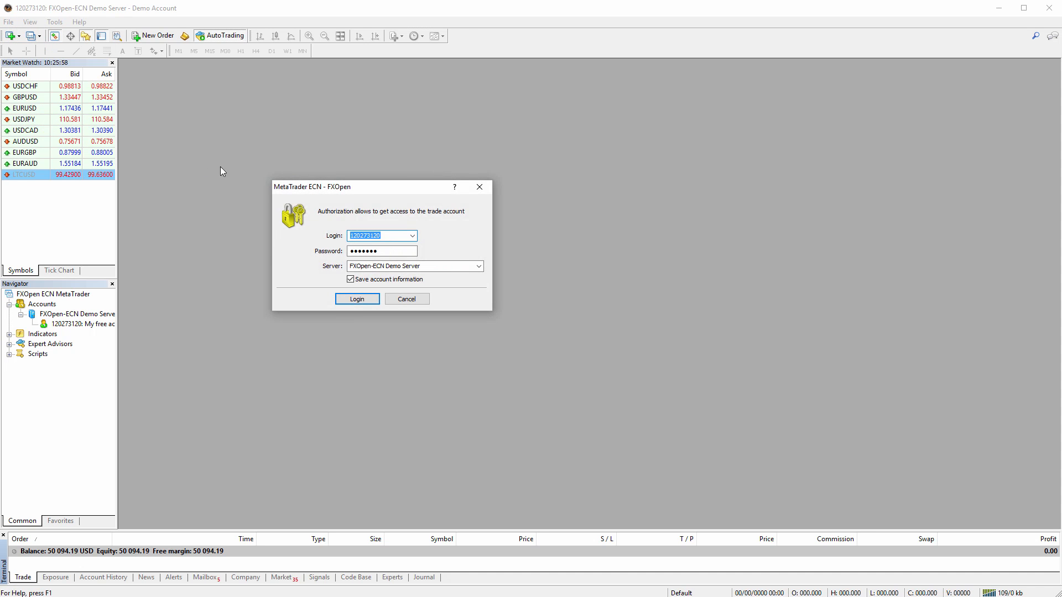
right_click(381, 252)
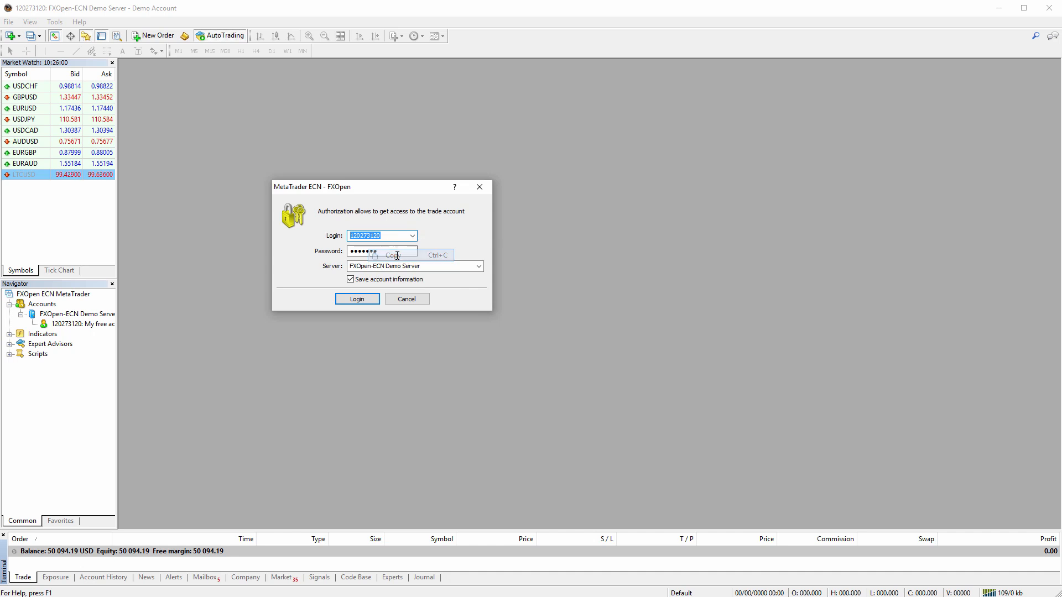
left_click(356, 299)
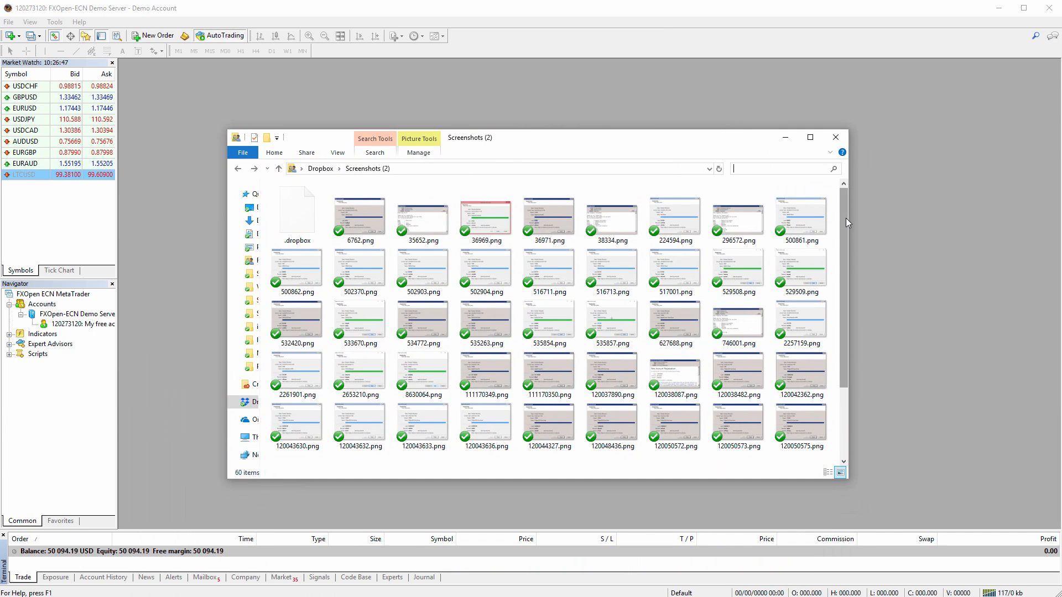
scroll("down", 3)
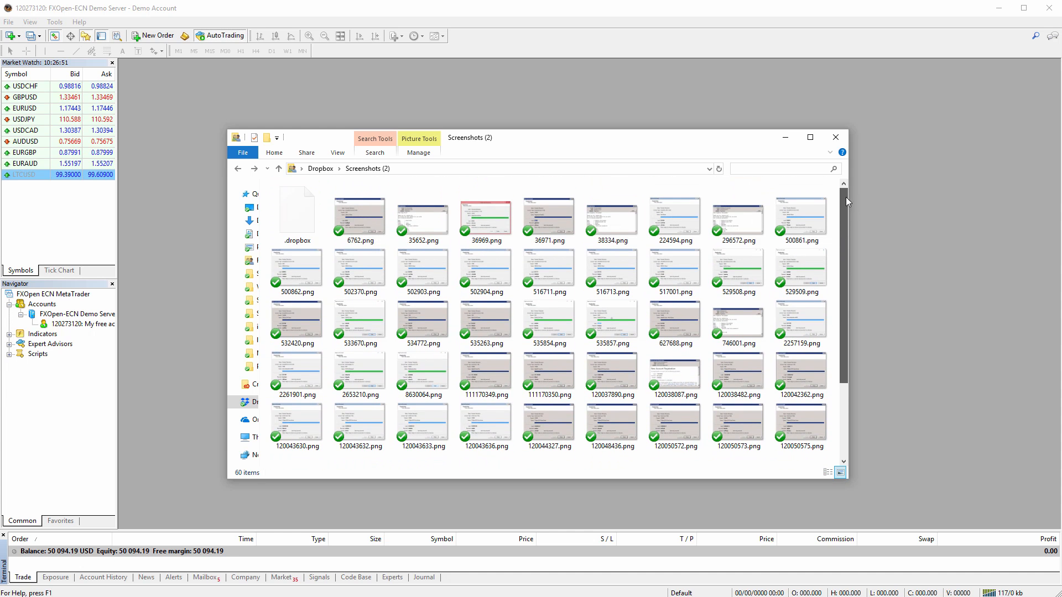
left_click(360, 216)
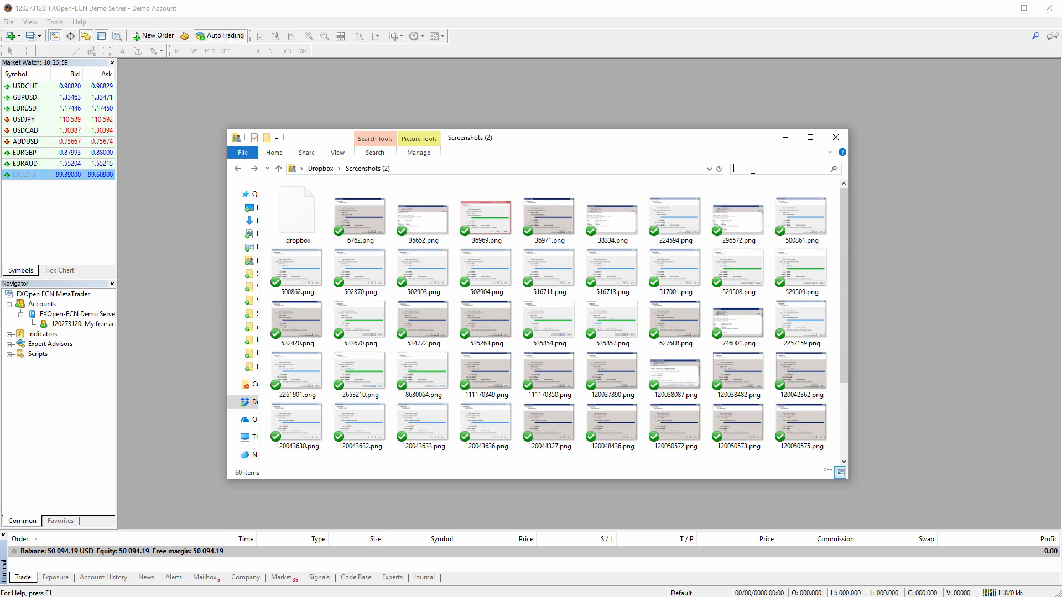
left_click(422, 215)
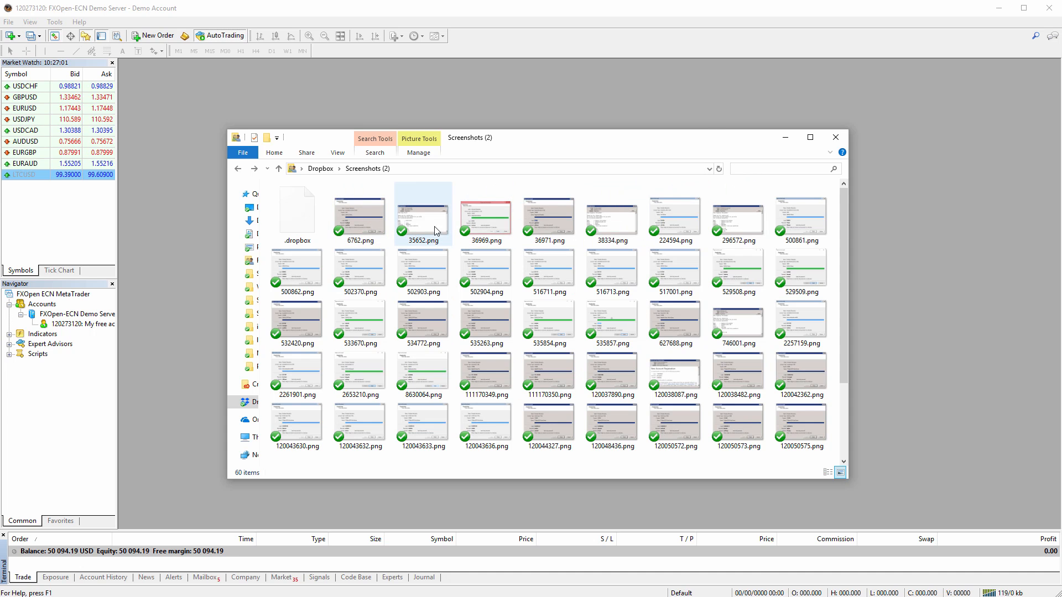
mouse_move(491, 244)
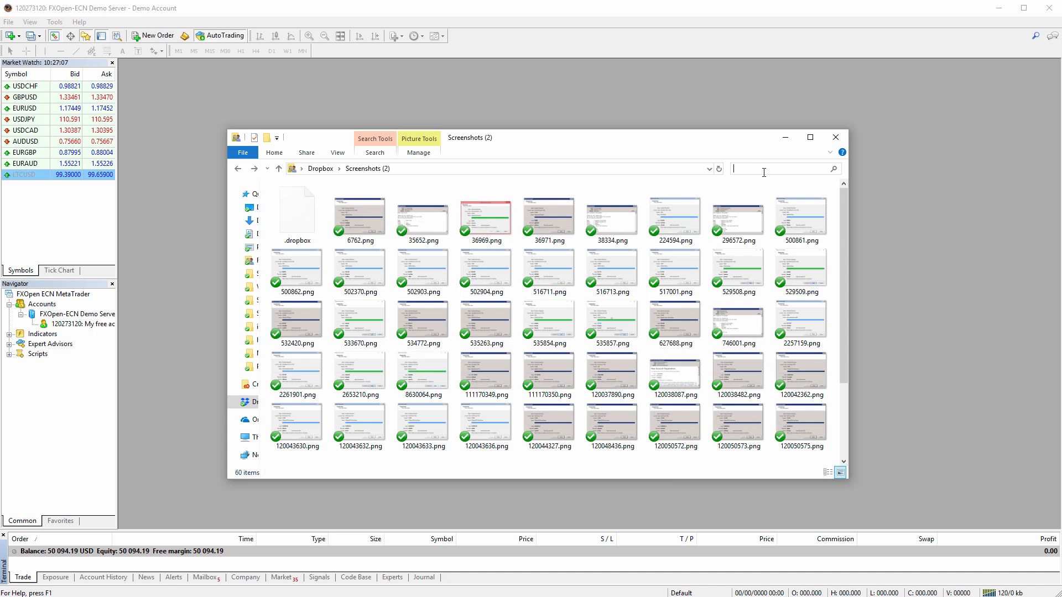
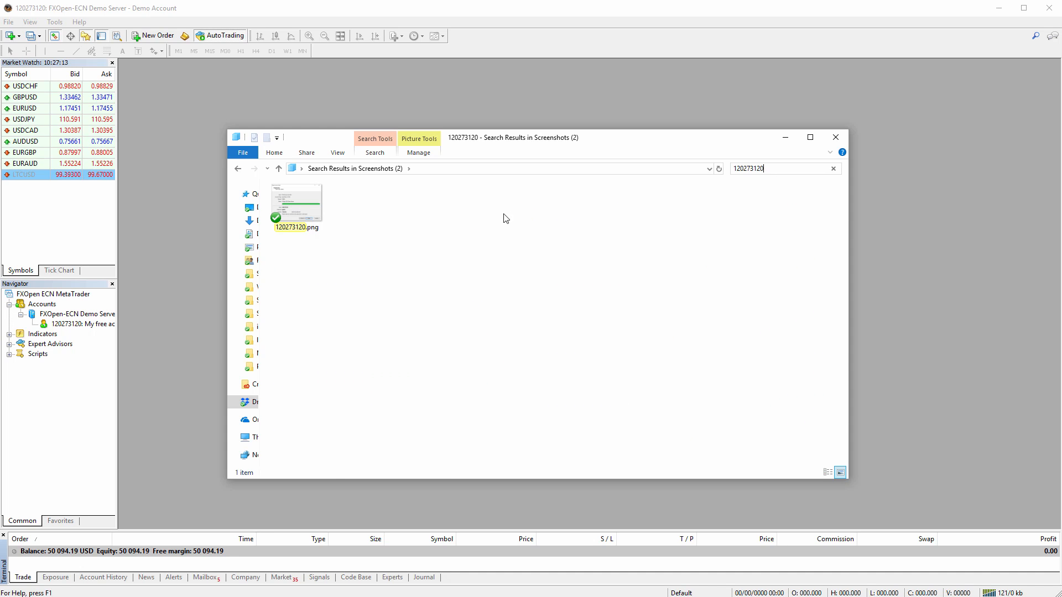
Step: Open the found account screenshot in Photos and zoom in on the registration details
left_click(295, 203)
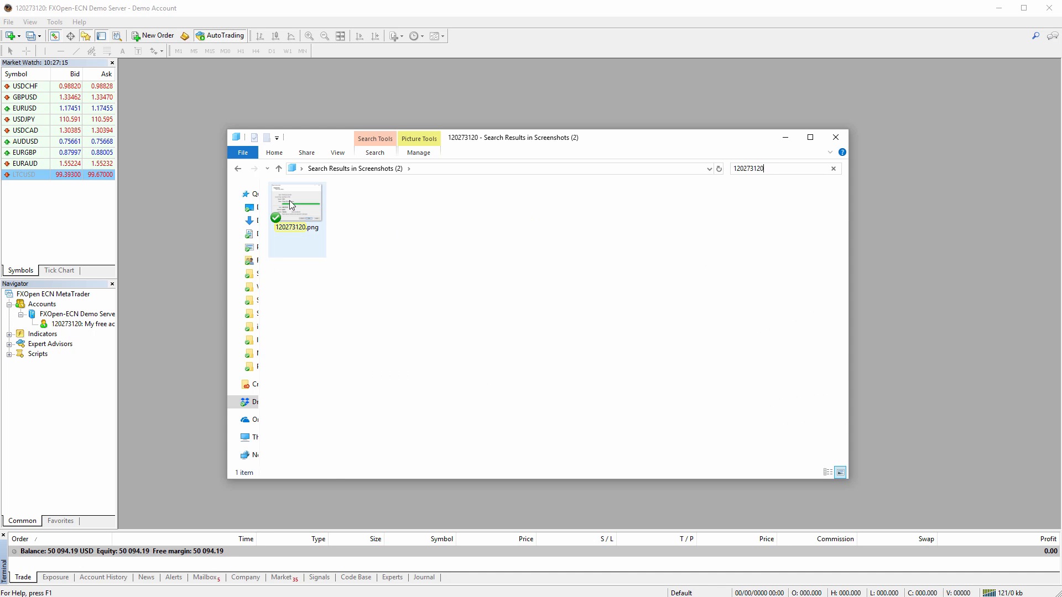
mouse_move(294, 204)
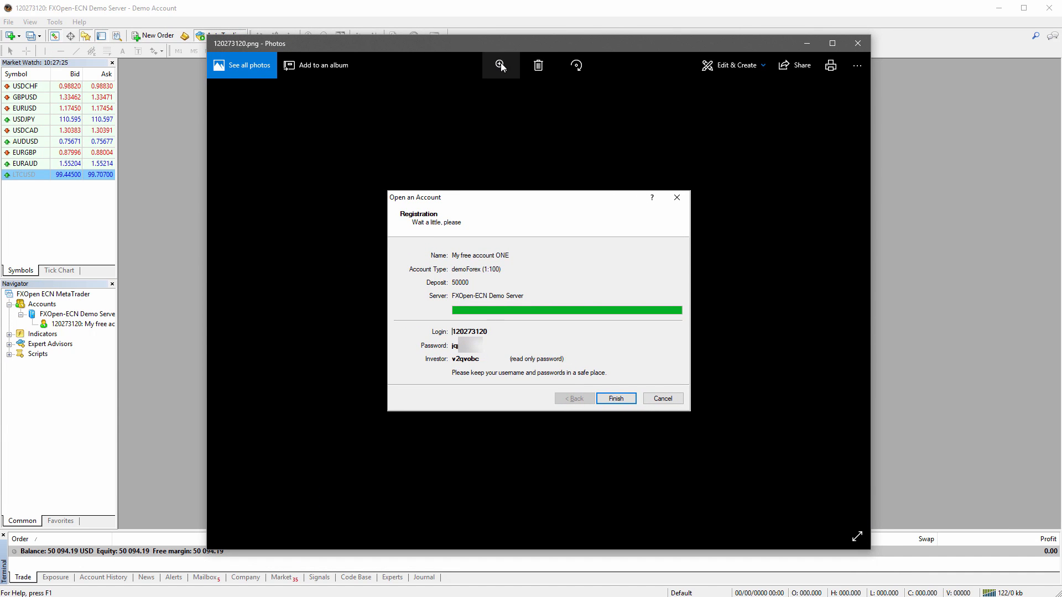
left_click(500, 65)
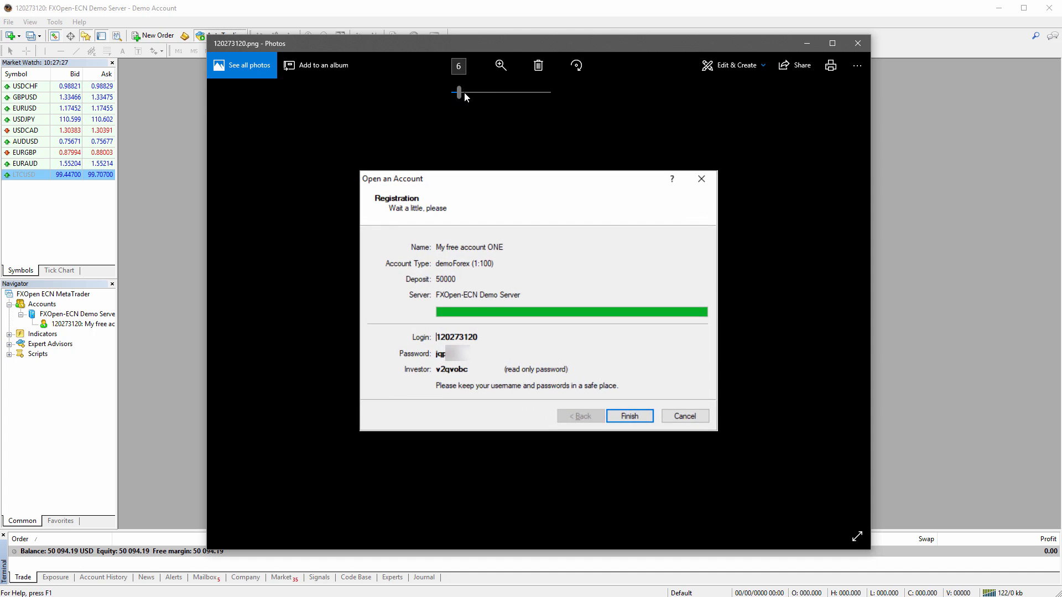
left_click_drag(459, 92, 478, 91)
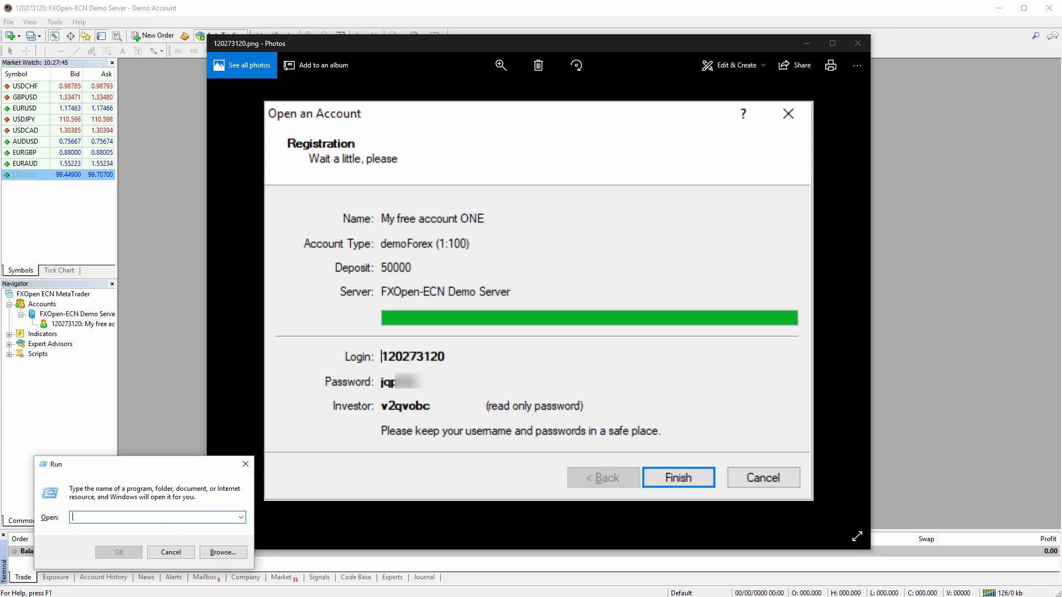
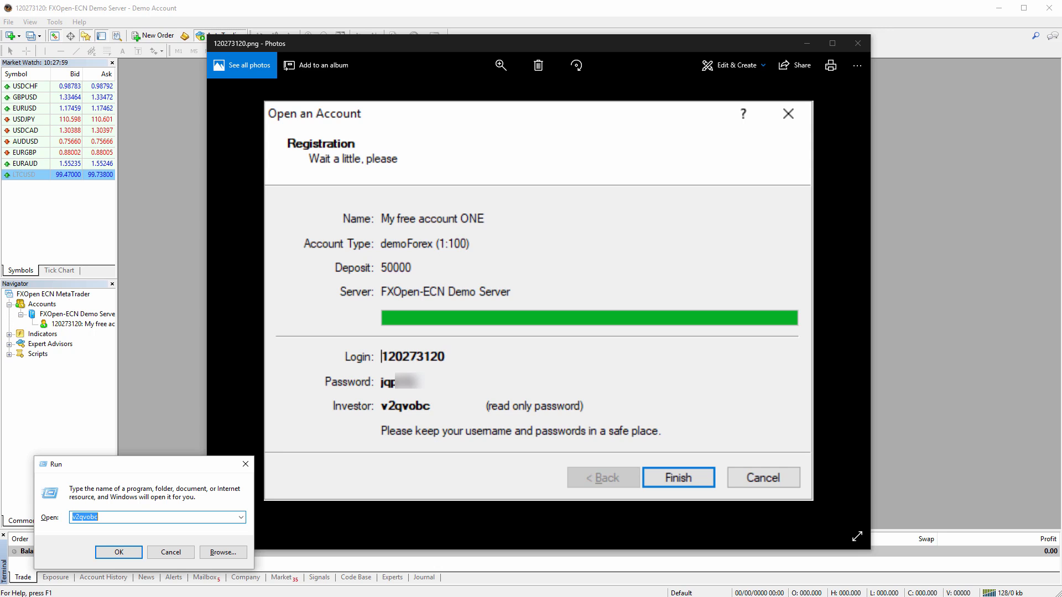
right_click(98, 518)
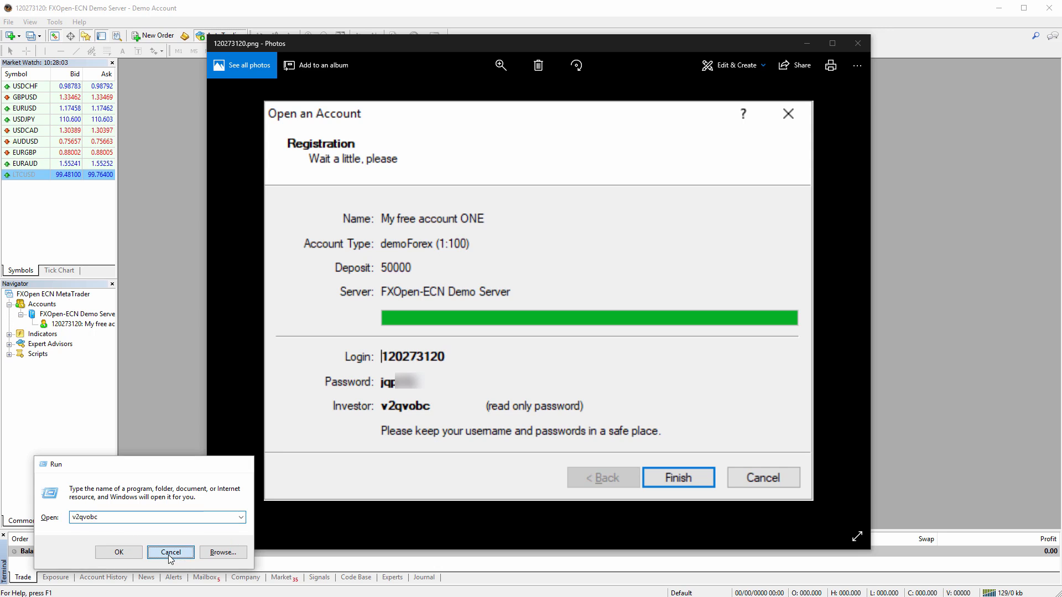
left_click(171, 552)
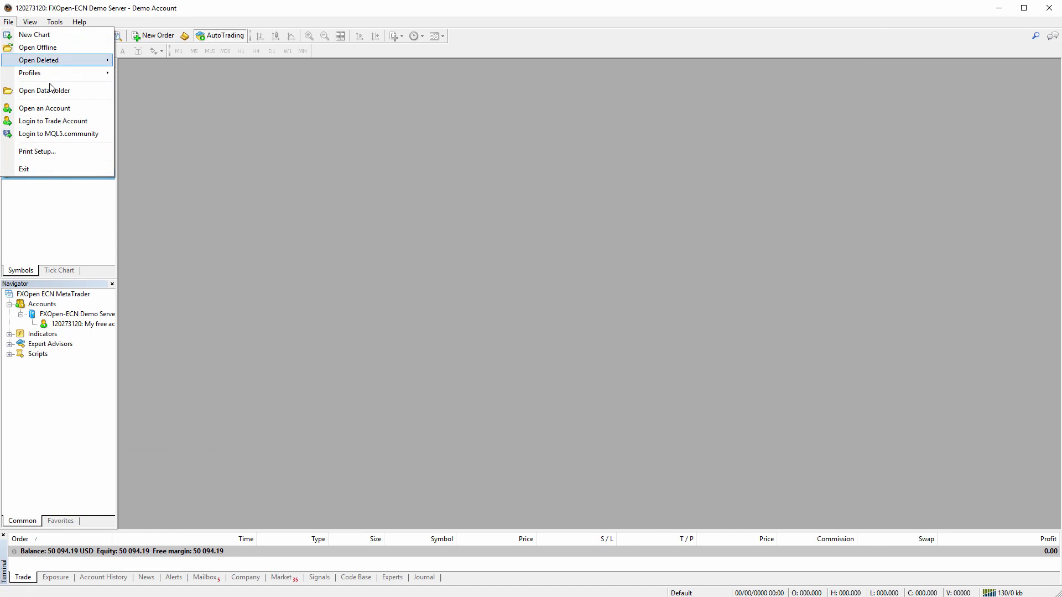
left_click(53, 121)
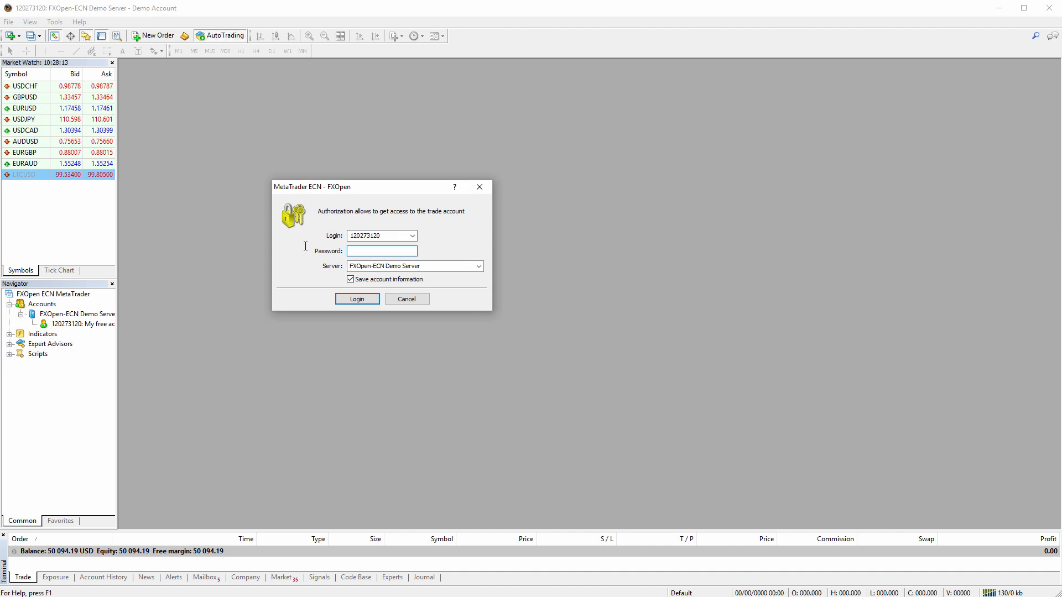
left_click(382, 251)
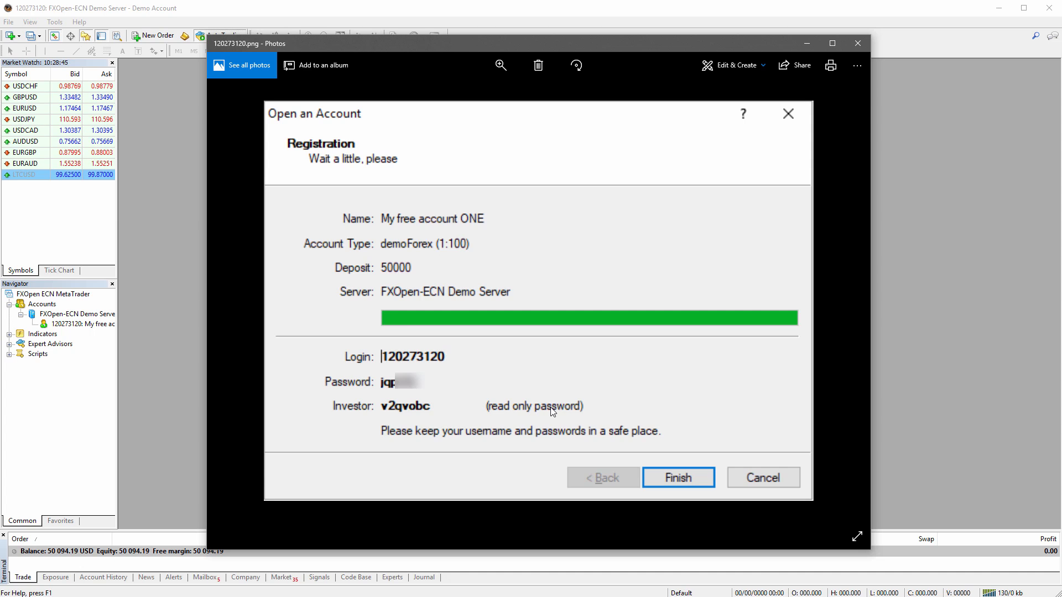
mouse_move(748, 118)
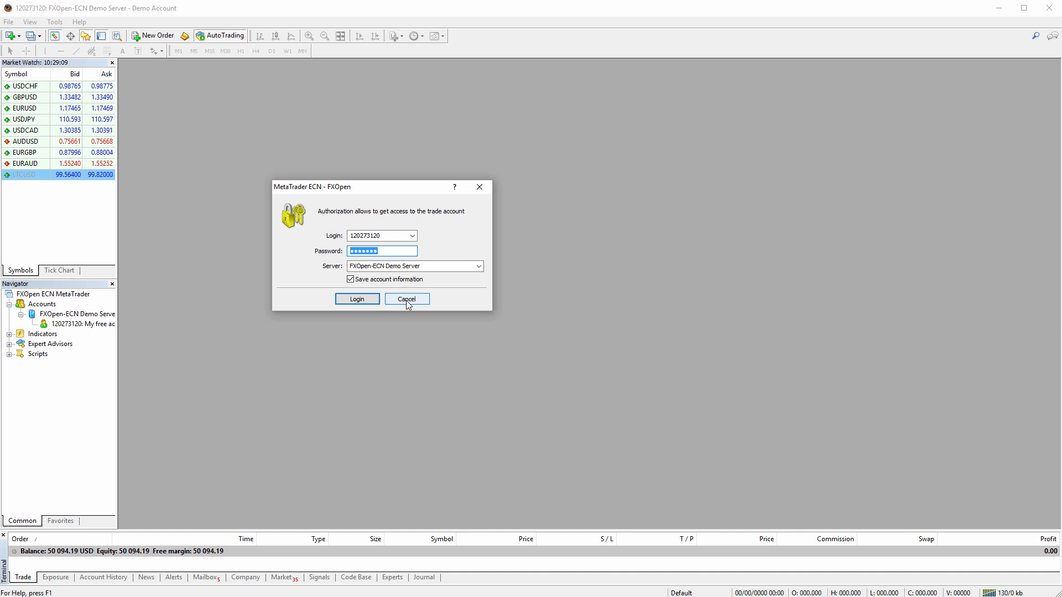
left_click(407, 299)
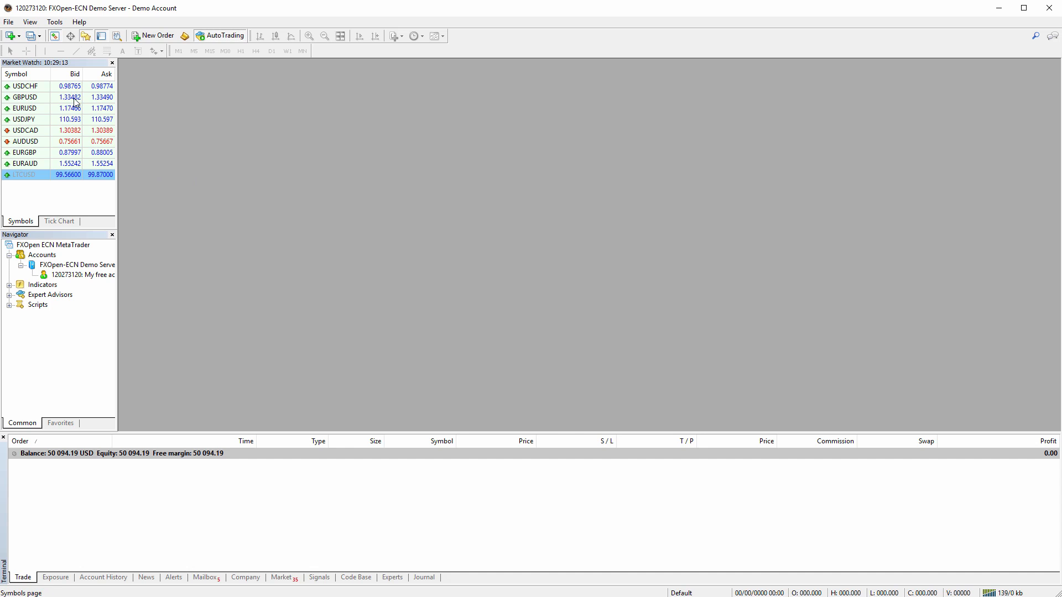
Step: Buy 1.00 lot USDCHF at market with a testing comment, then set take profit 0.99765
left_click(154, 36)
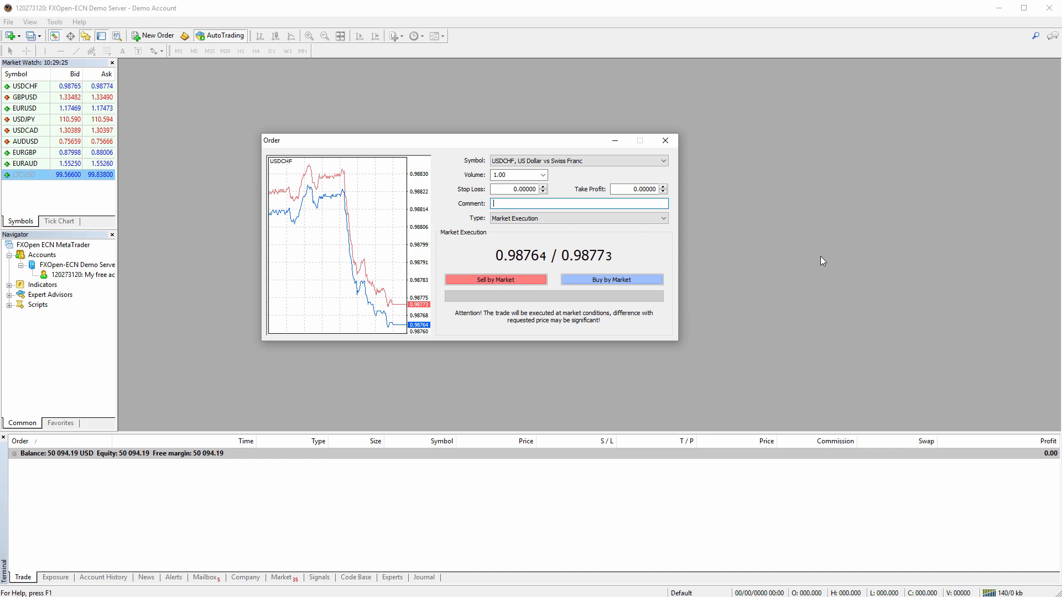
type("testing invl")
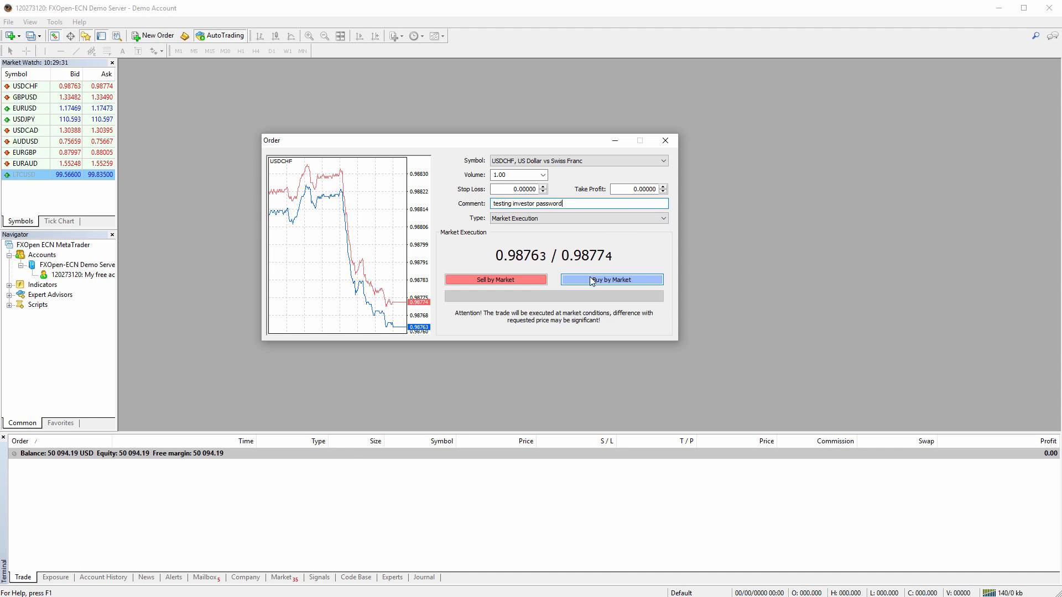
left_click(612, 278)
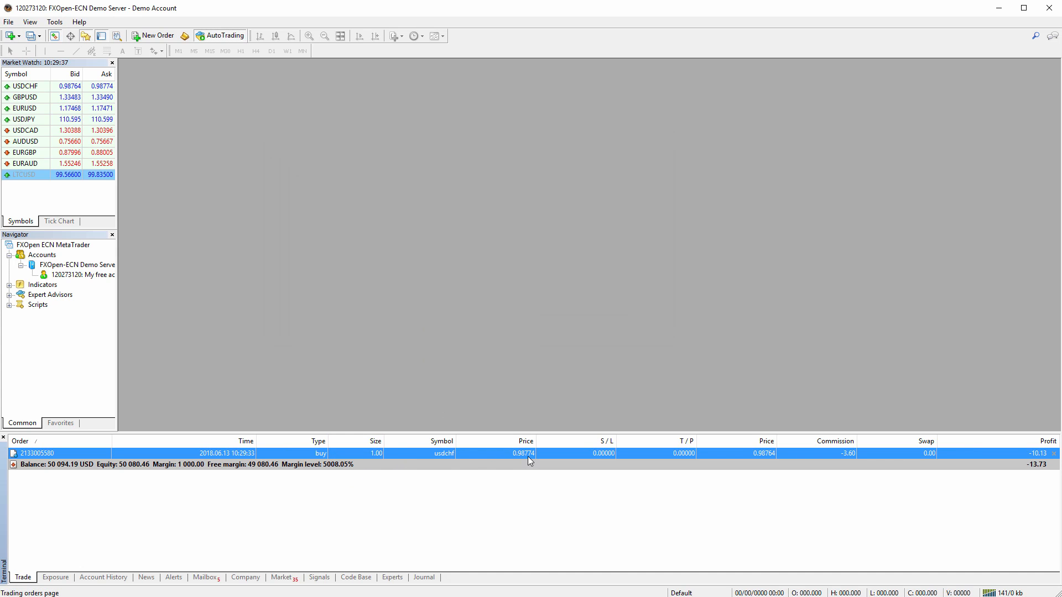
mouse_move(686, 446)
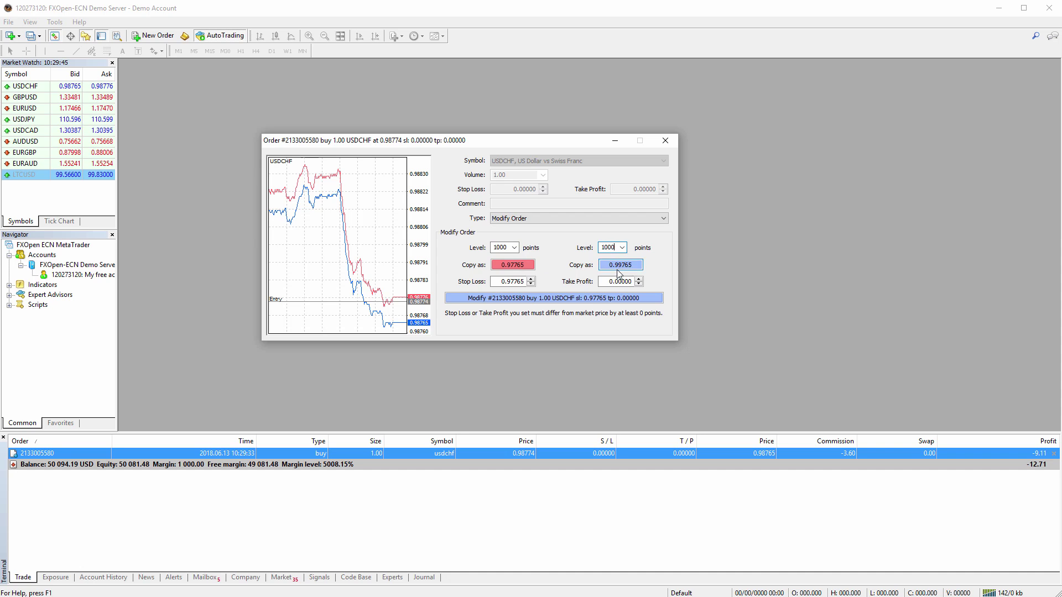
left_click(553, 298)
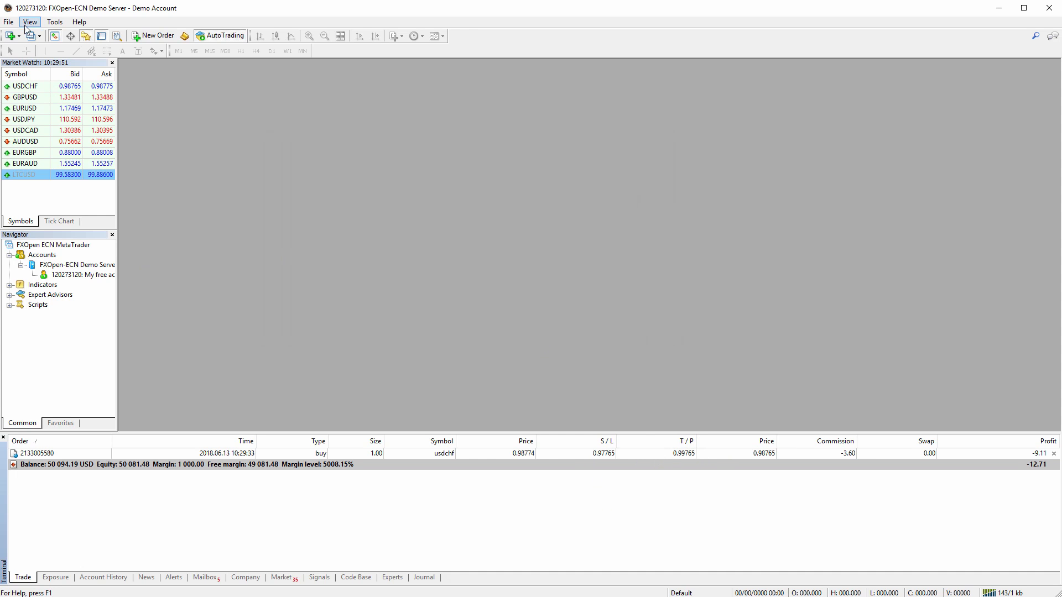
Step: Log in to the demo account with the investor password and view the Journal
left_click(11, 21)
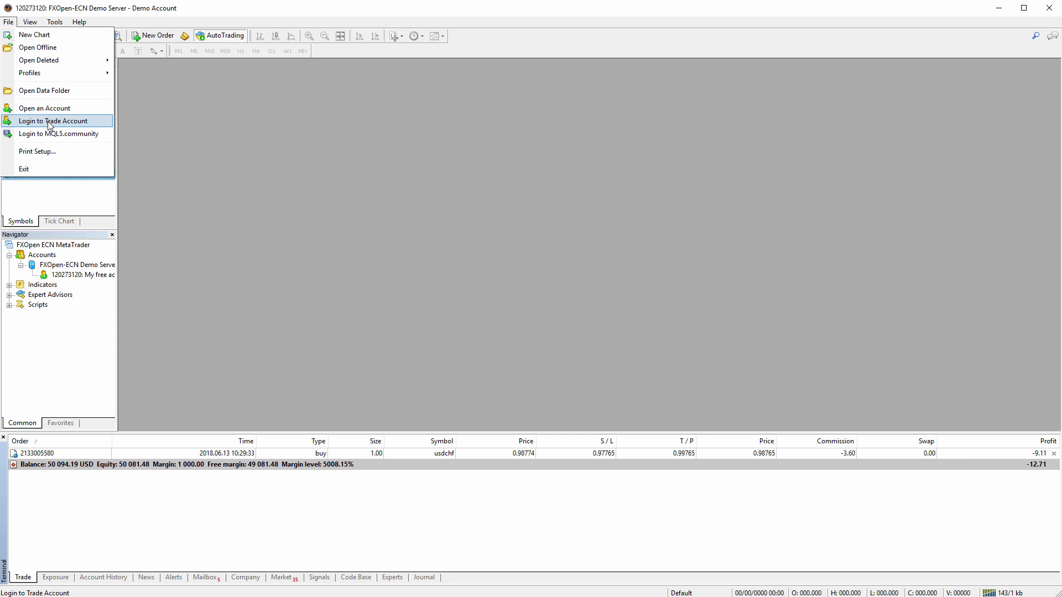
left_click(54, 121)
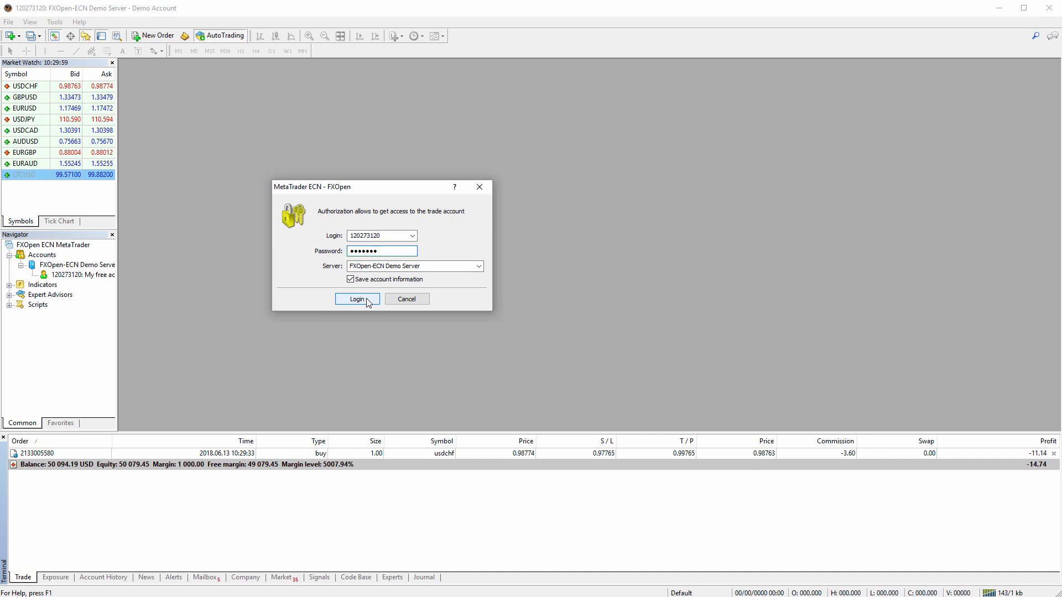
left_click(357, 299)
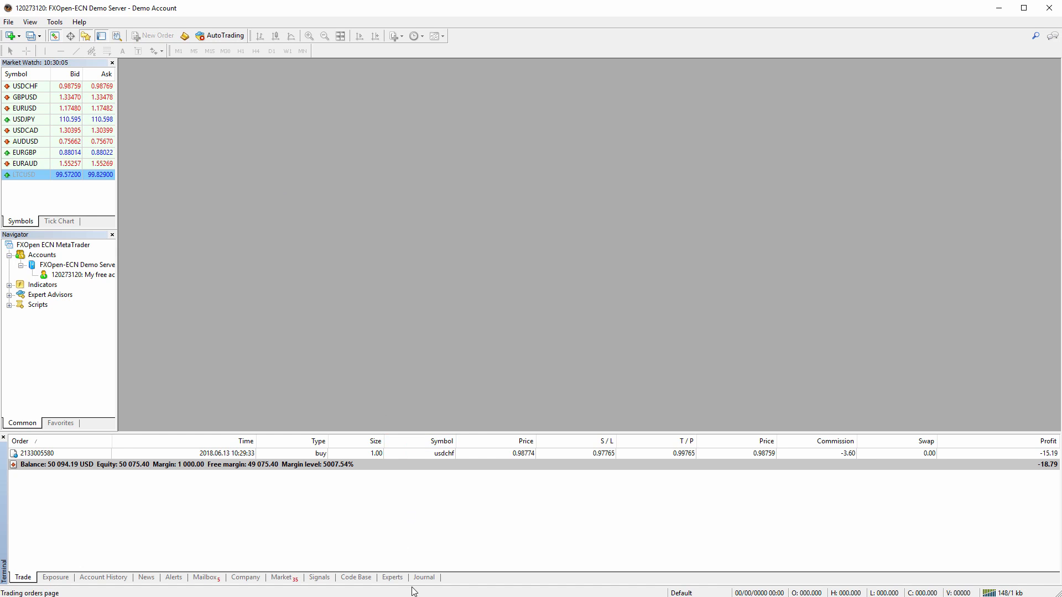
left_click(422, 578)
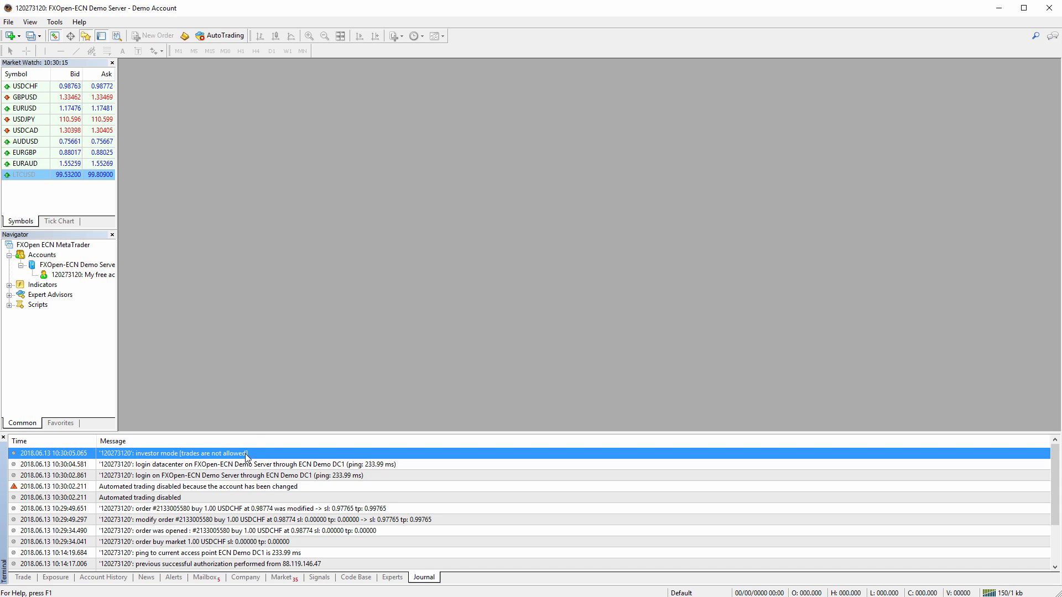
mouse_move(253, 456)
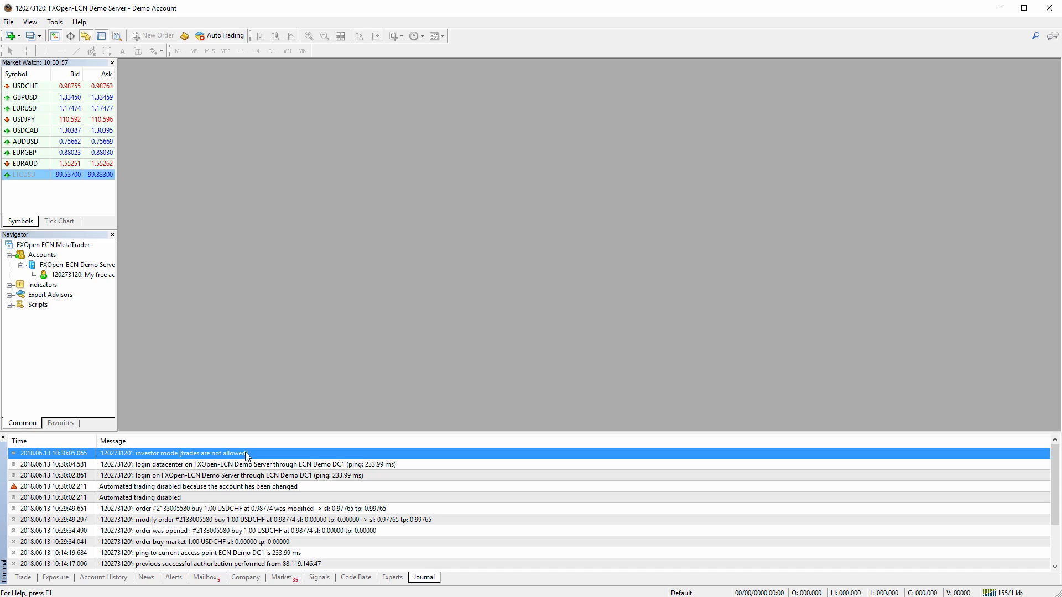
Step: Switch the terminal back to the Trade list with the open USDCHF position
left_click(19, 578)
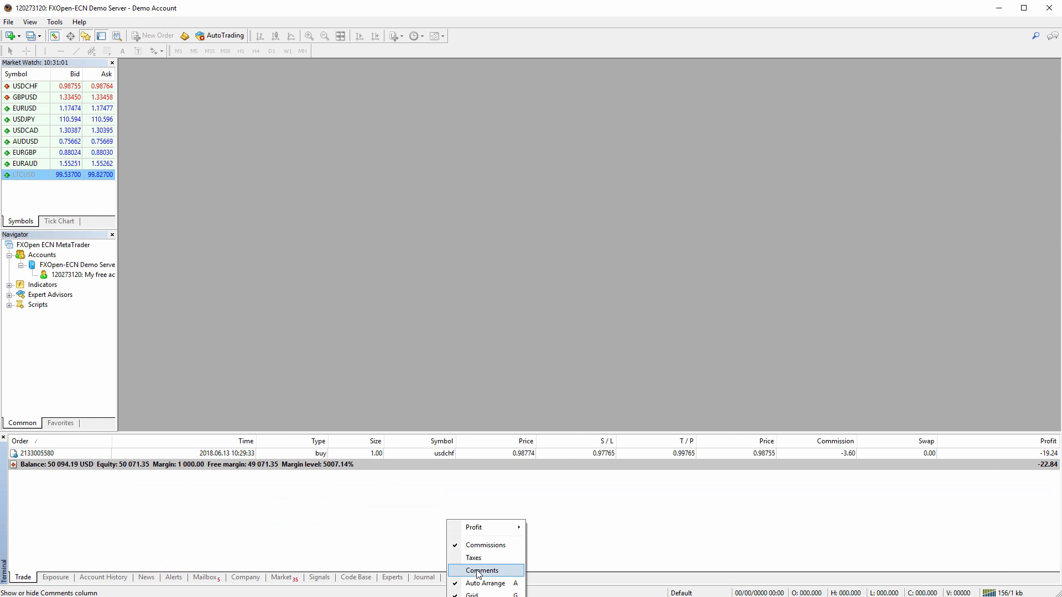
Step: Add the Comments column to the trades list, showing 'testing investor password'
left_click(482, 571)
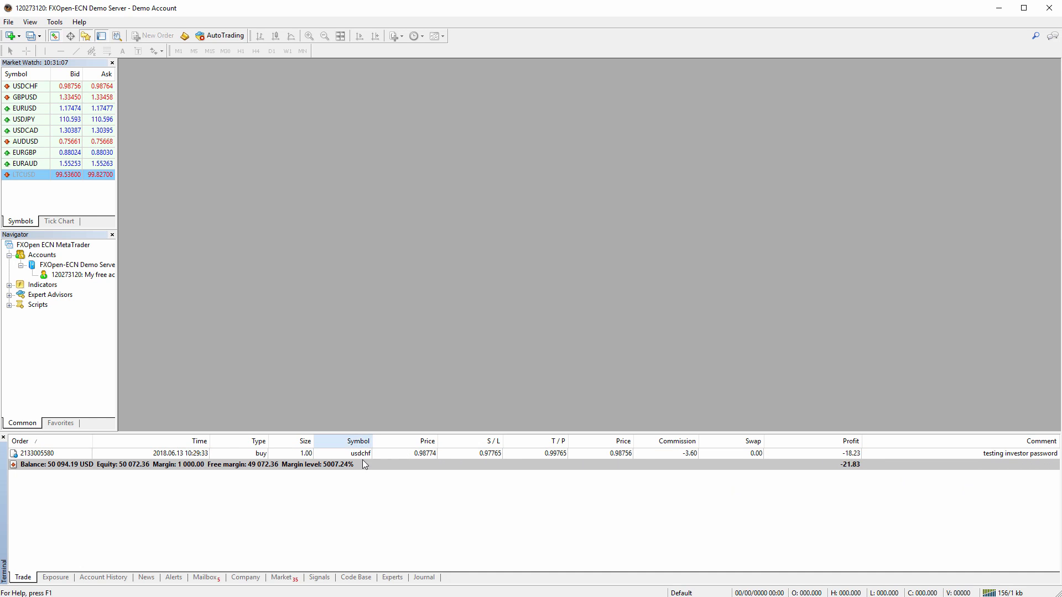
mouse_move(366, 489)
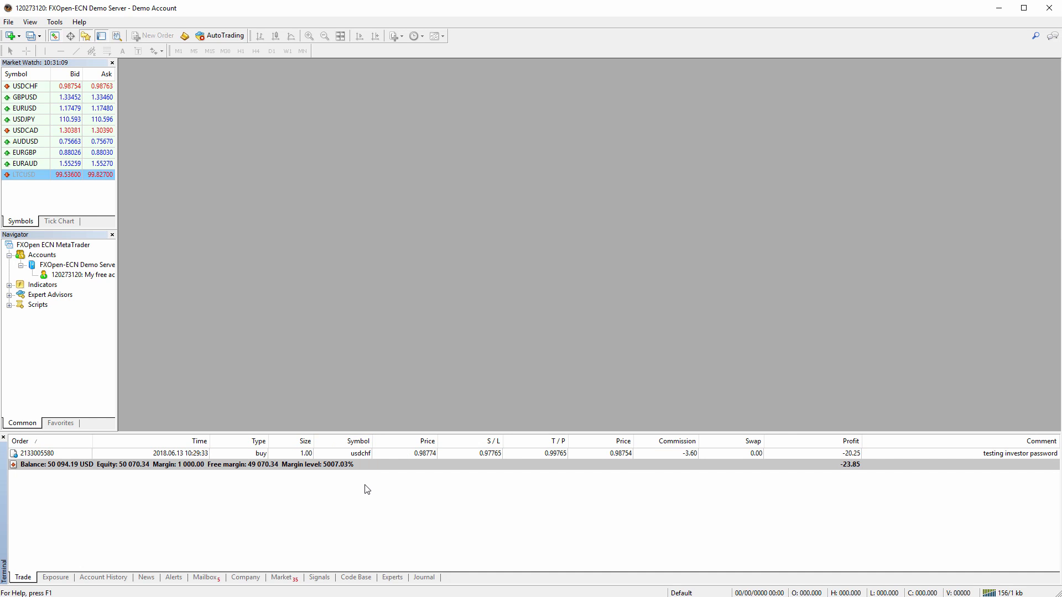
mouse_move(364, 525)
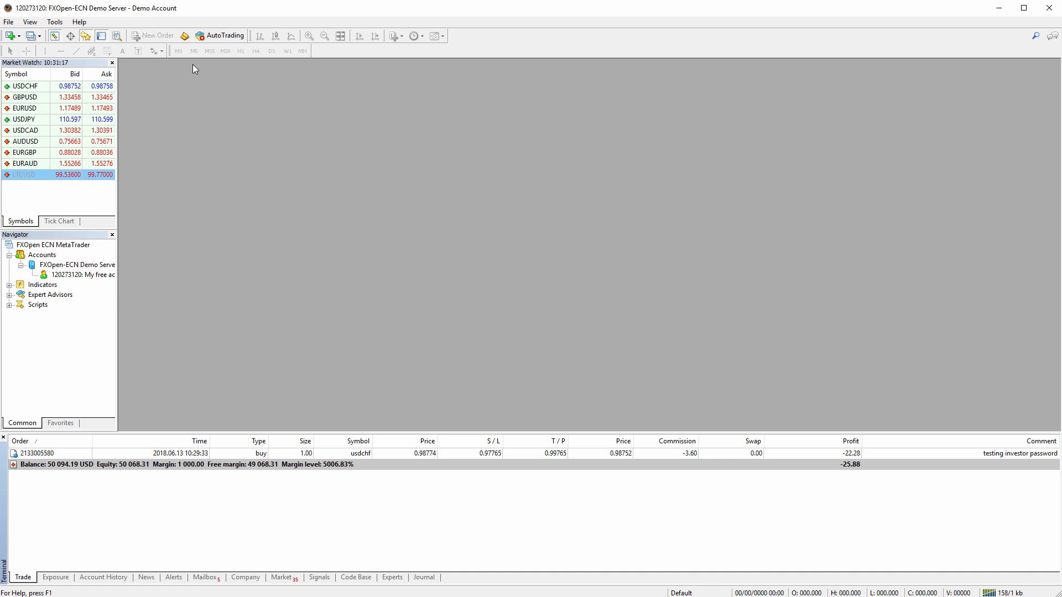
mouse_move(168, 75)
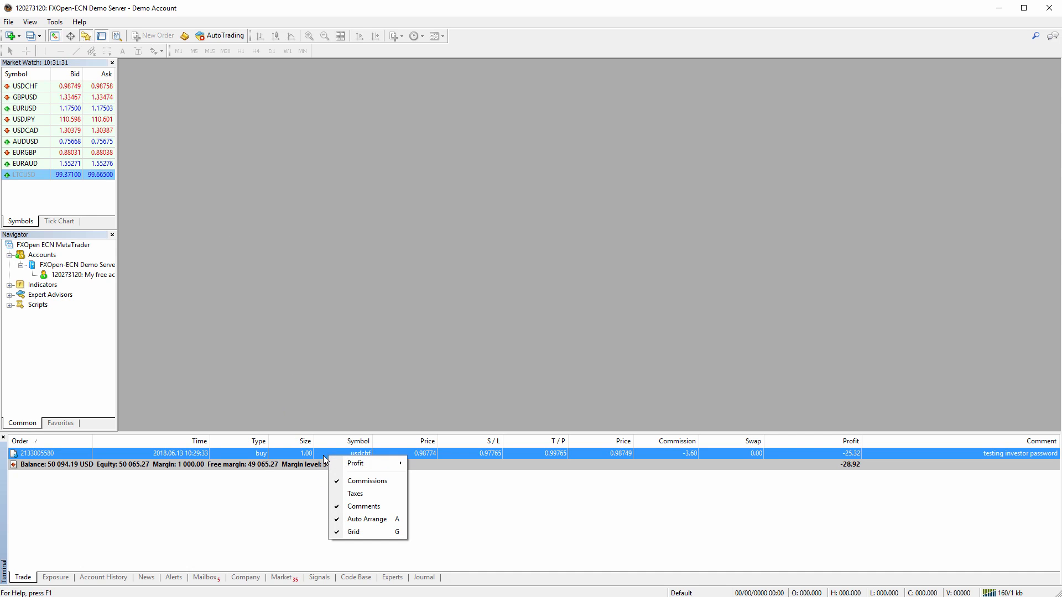
mouse_move(374, 480)
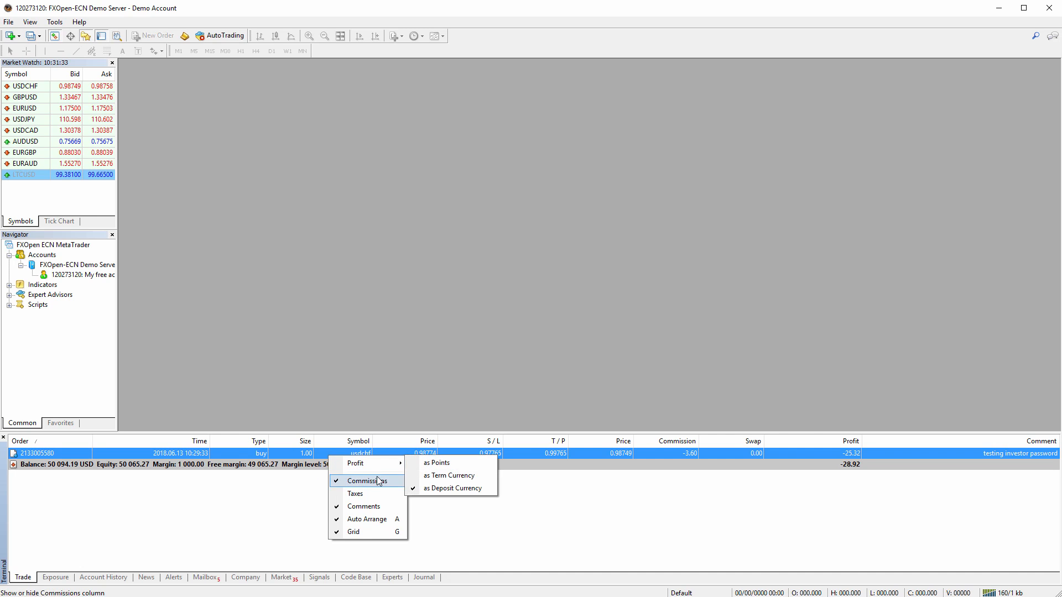
mouse_move(356, 464)
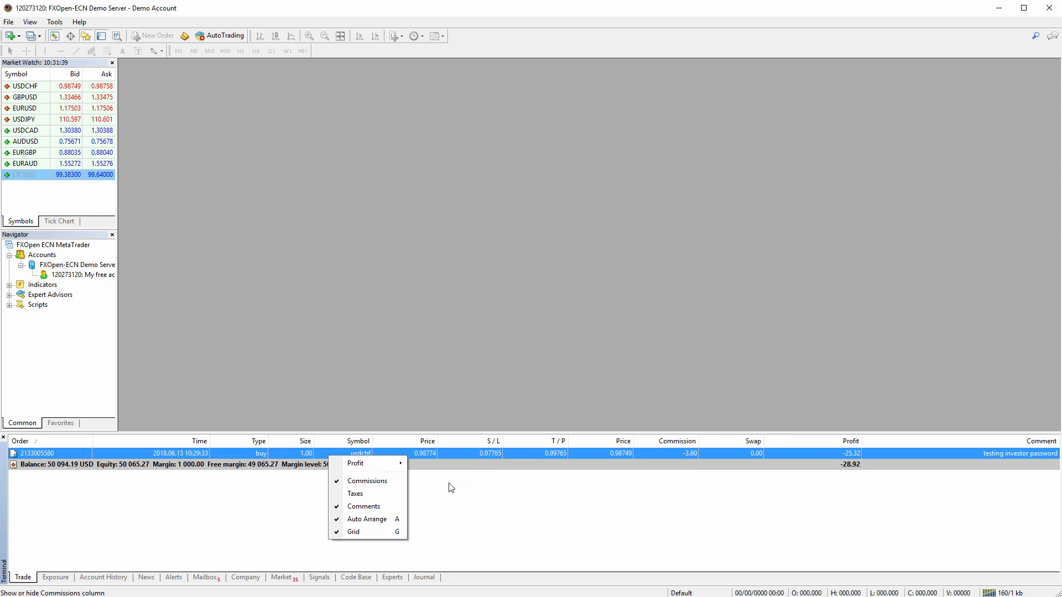
left_click(489, 459)
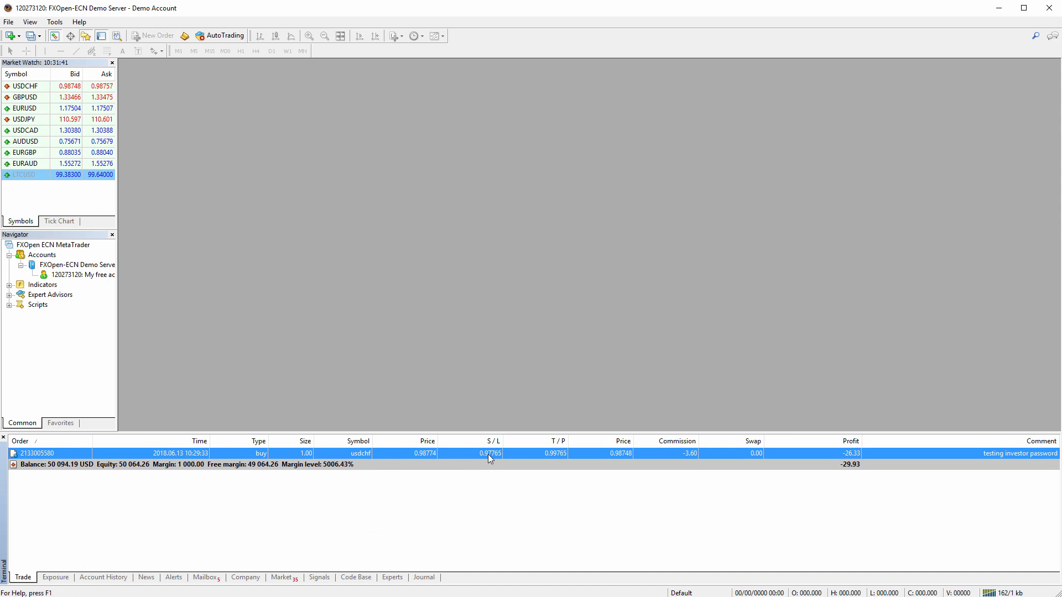
mouse_move(527, 456)
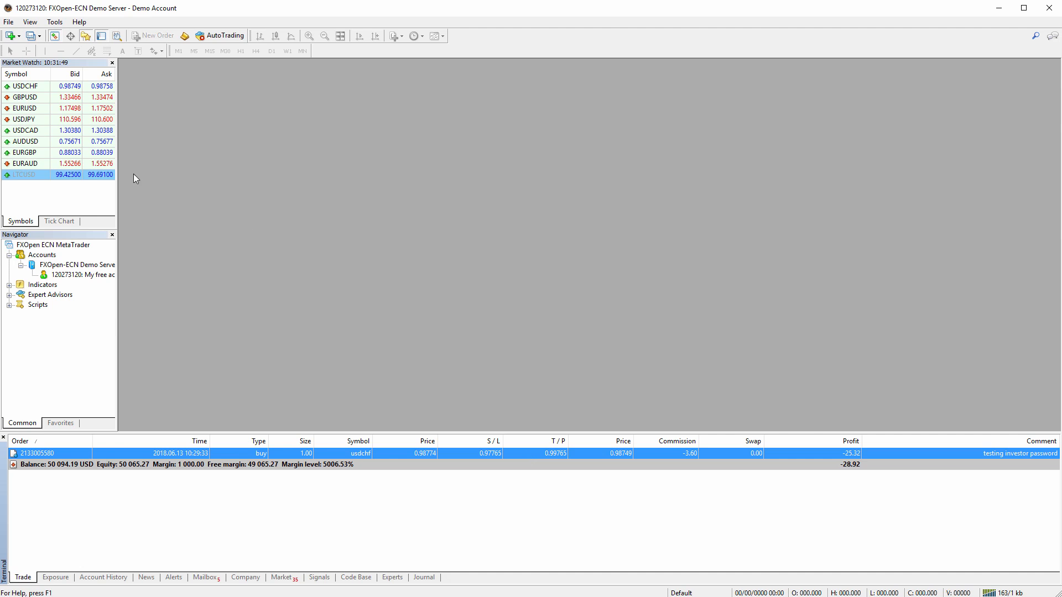
Step: Open a Chart Window for USDJPY from Market Watch
right_click(34, 119)
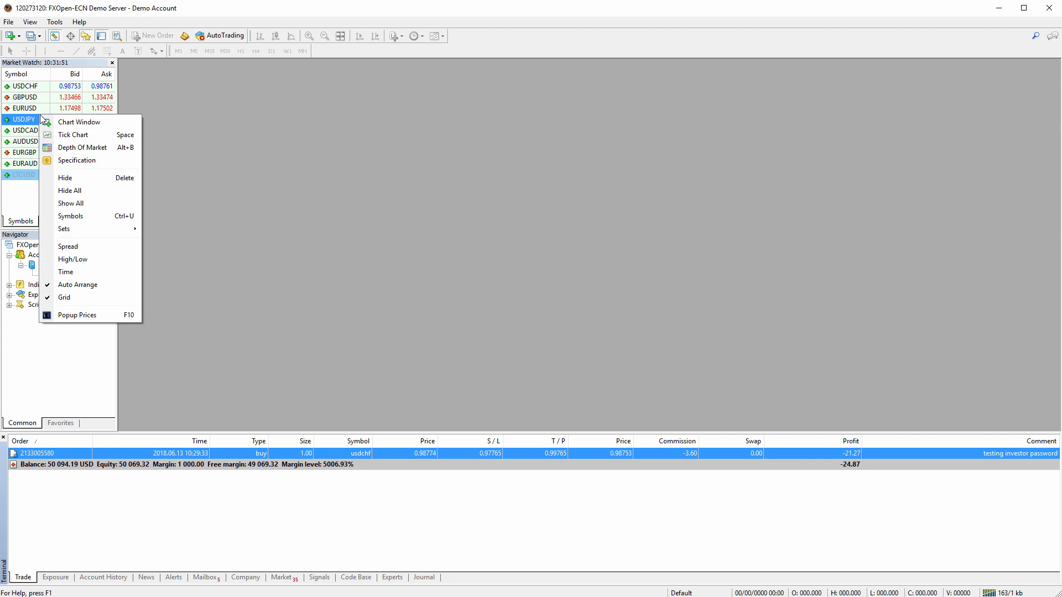
left_click(80, 122)
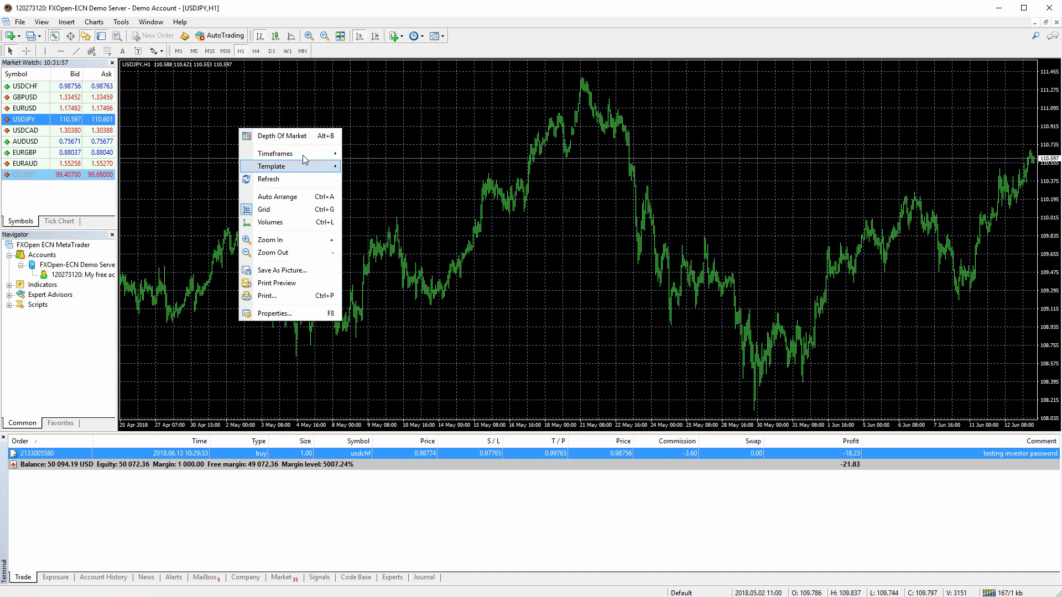
mouse_move(305, 137)
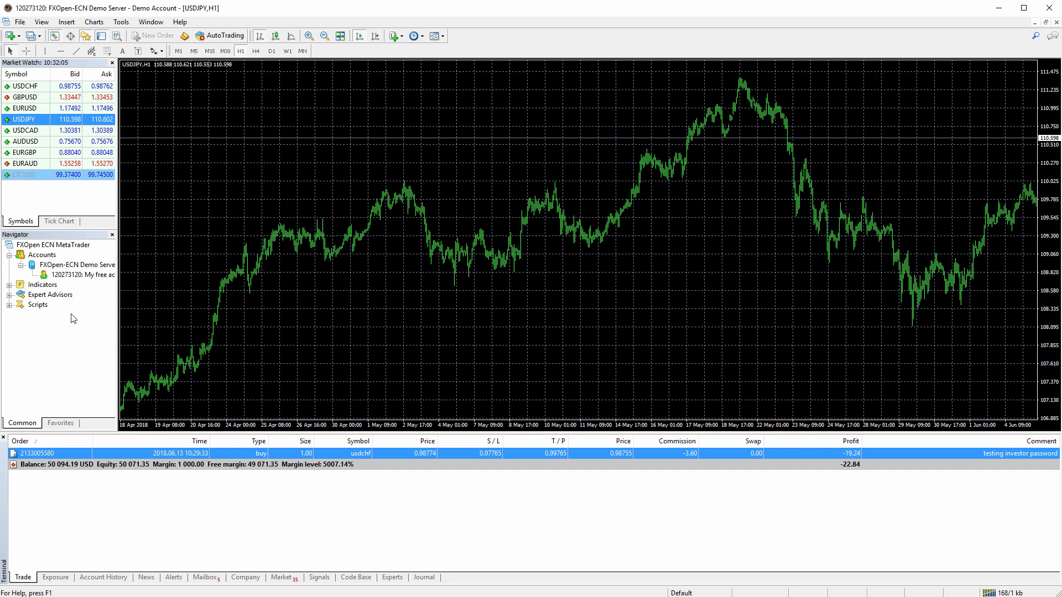
left_click(13, 305)
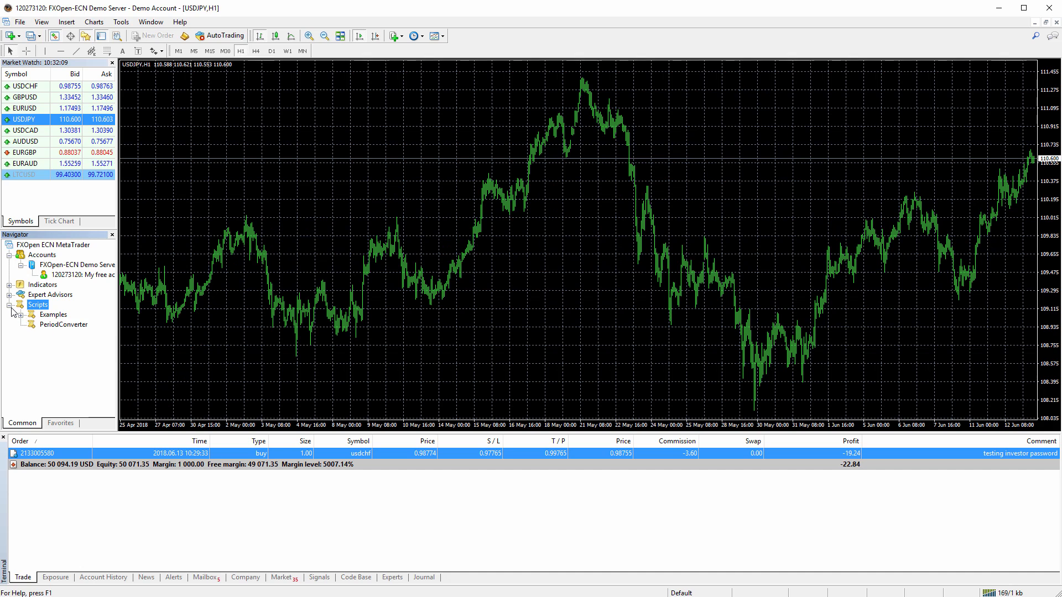
left_click(10, 304)
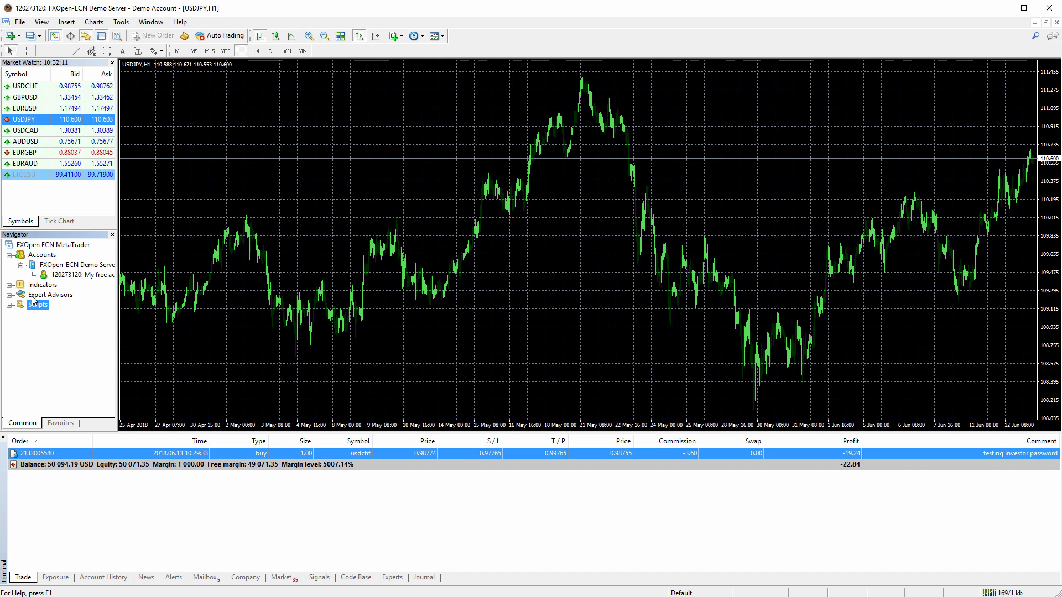
left_click(10, 295)
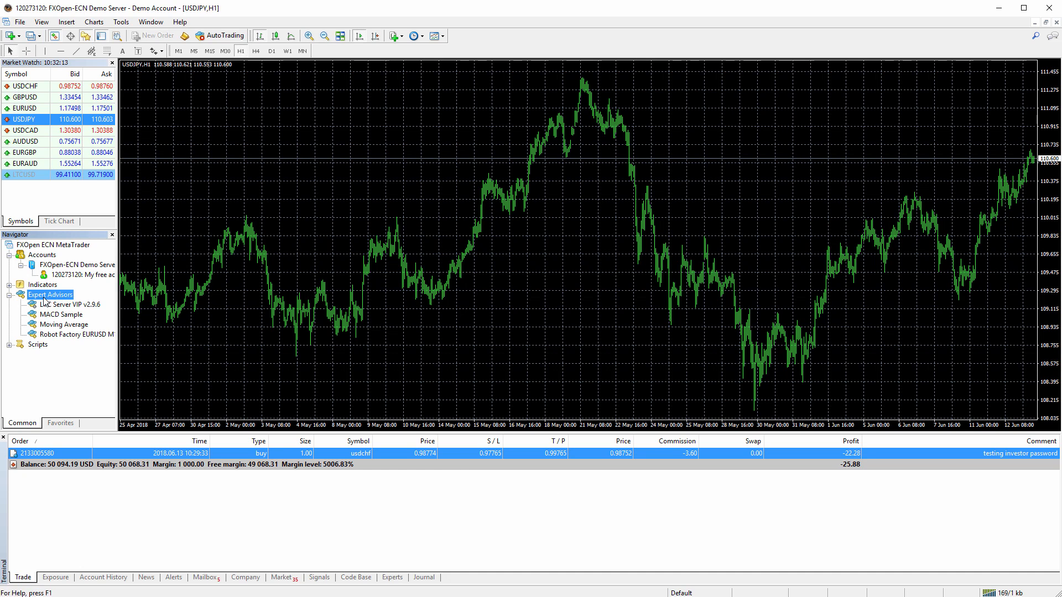
mouse_move(83, 339)
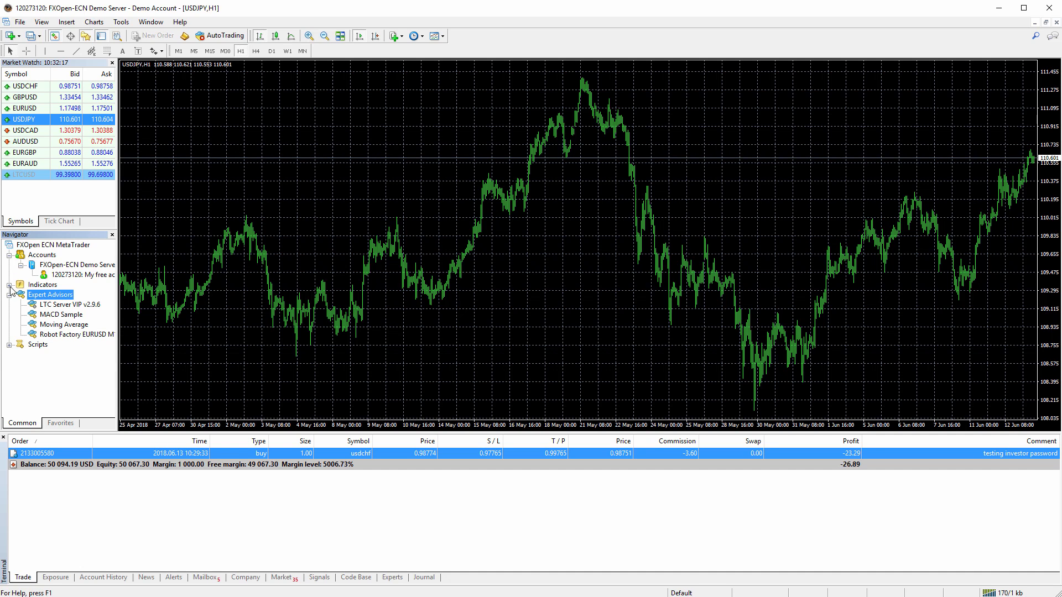
left_click(6, 294)
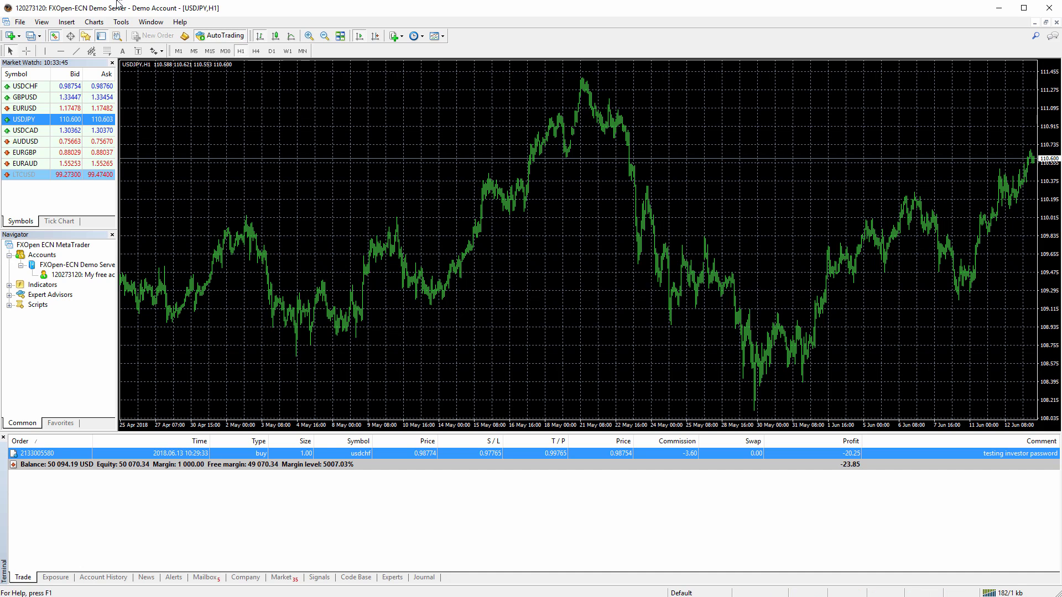
left_click(117, 21)
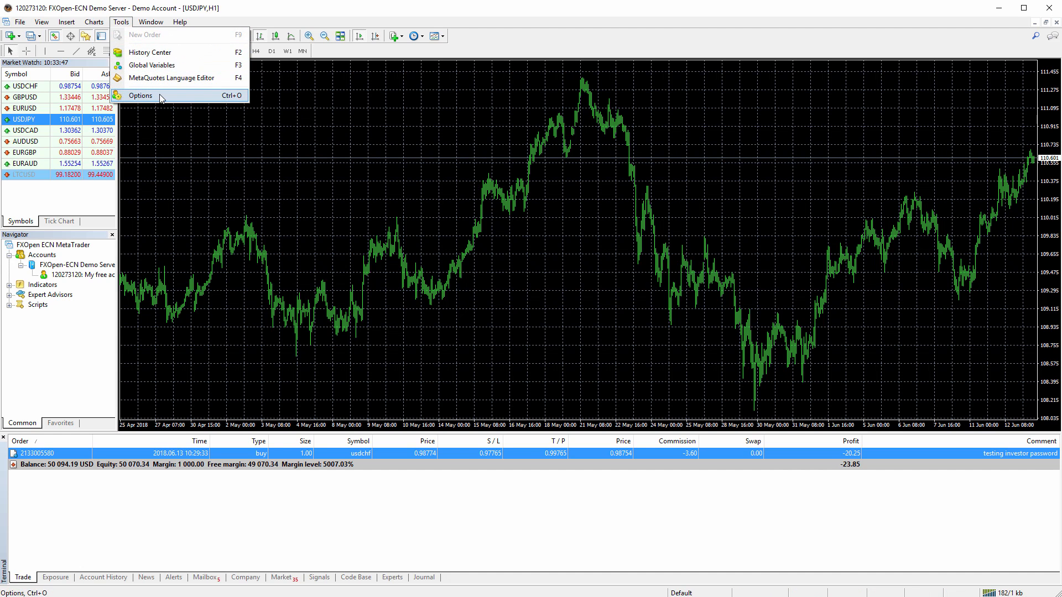
left_click(141, 95)
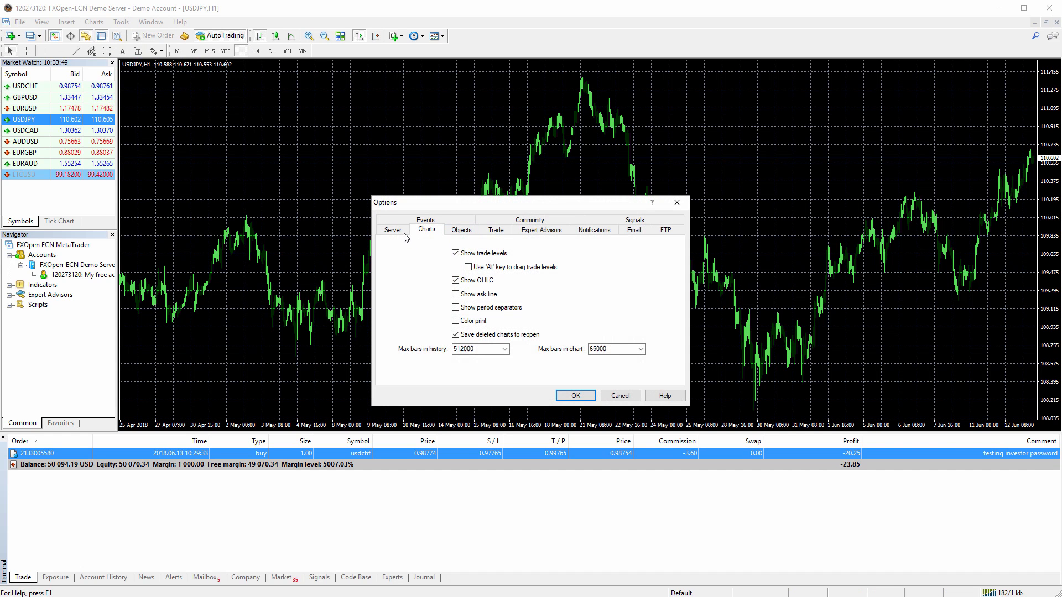
left_click(393, 229)
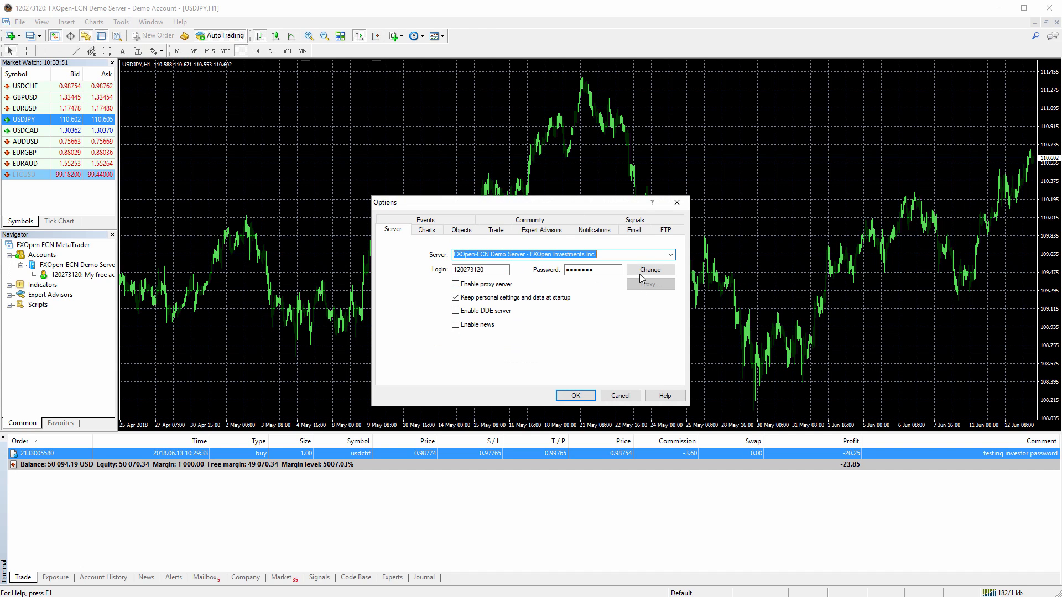
left_click(651, 270)
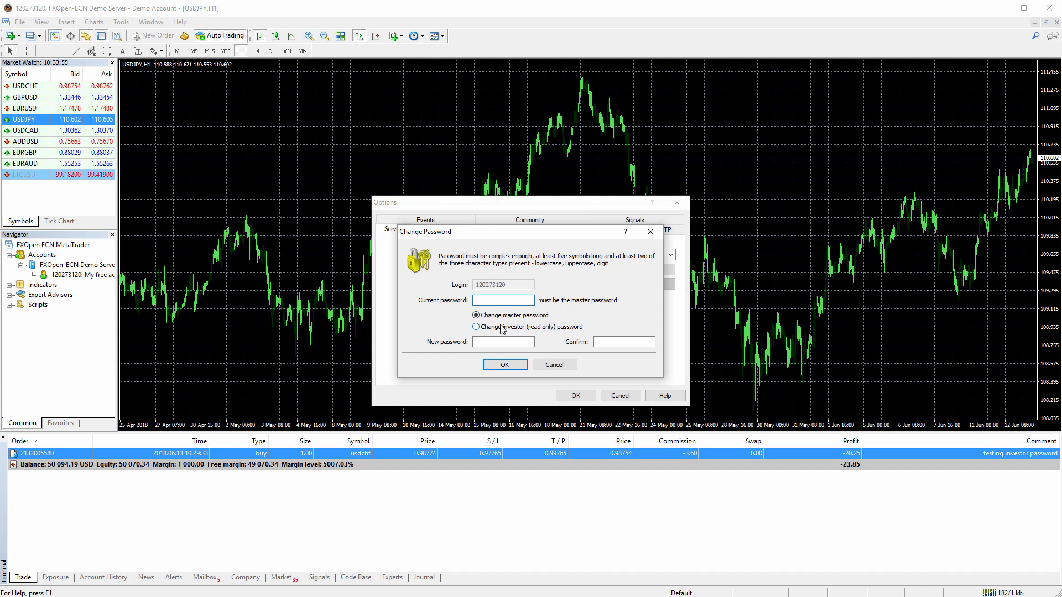
left_click(476, 326)
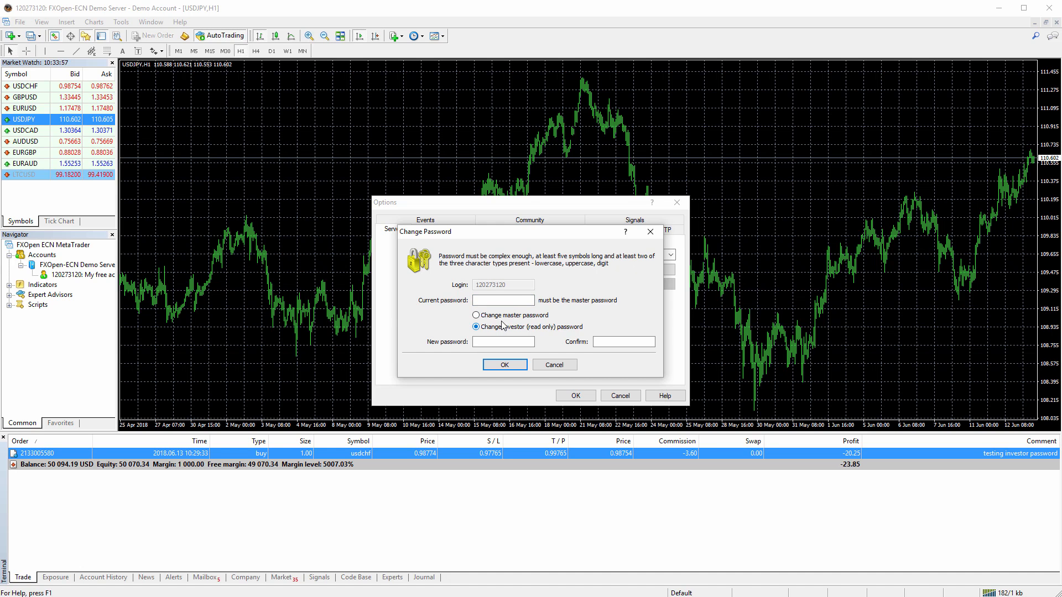
left_click(476, 316)
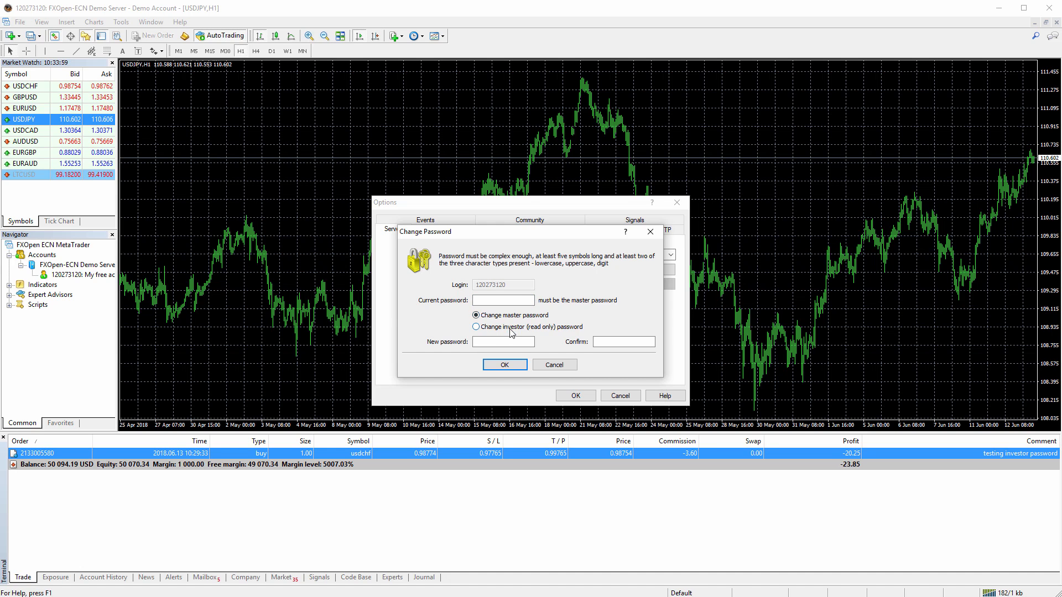
left_click(503, 301)
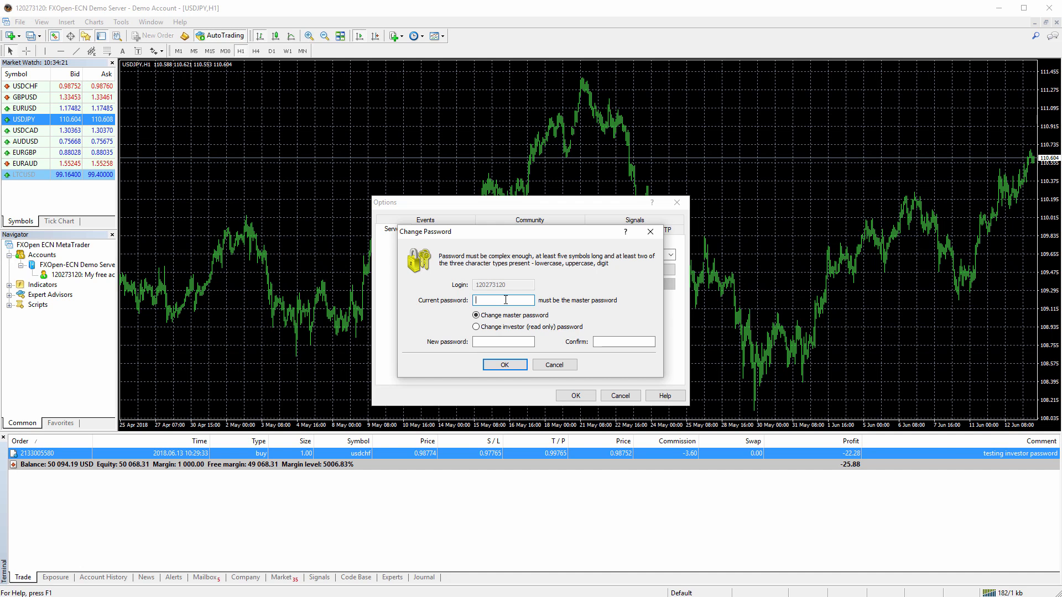
mouse_move(732, 228)
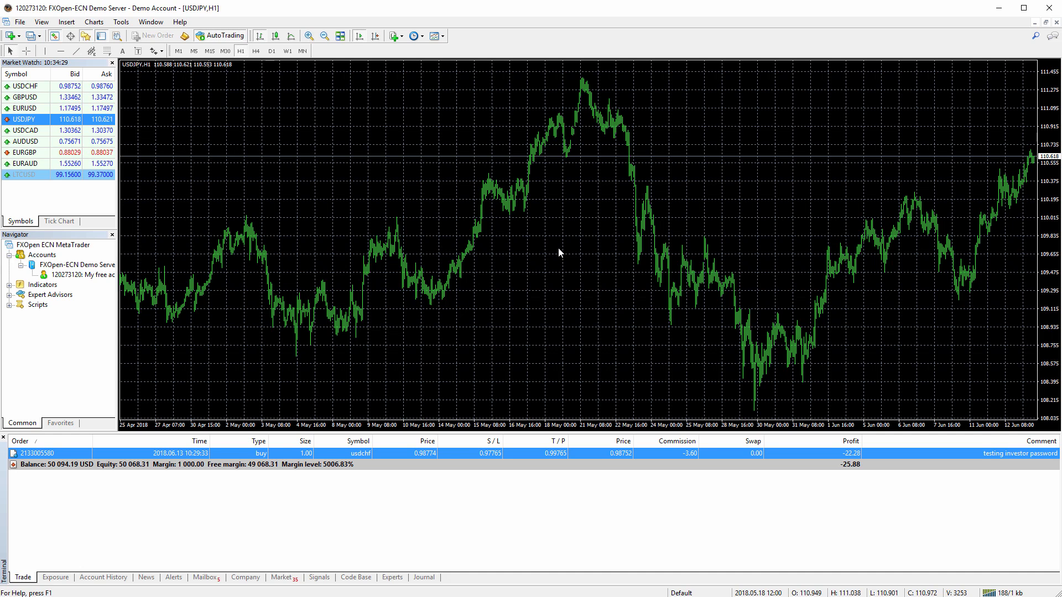
mouse_move(508, 292)
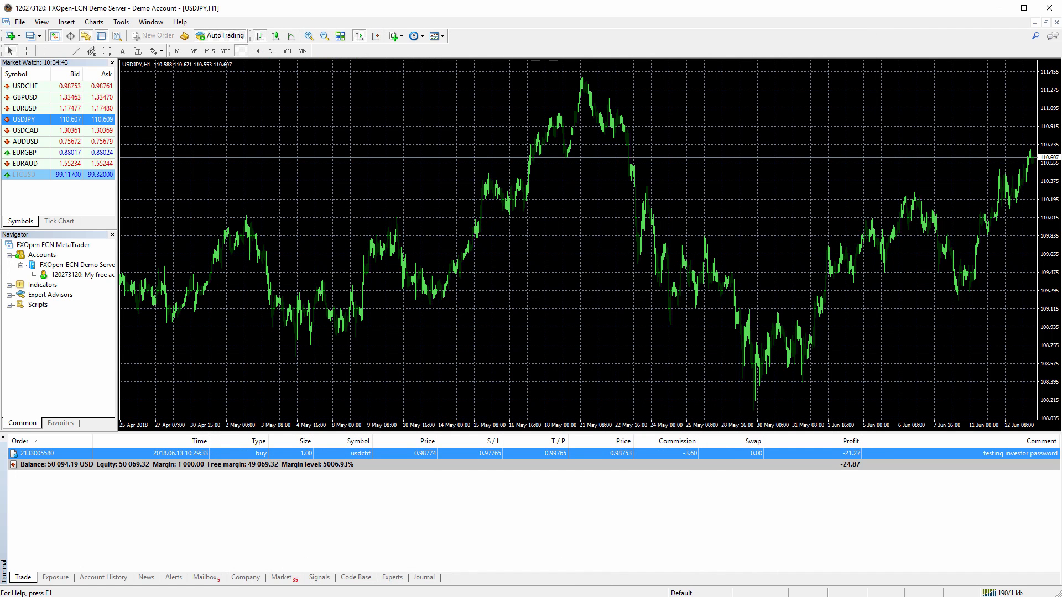
Step: Reach the Change Password form from Tools > Options on the Server tab
left_click(120, 21)
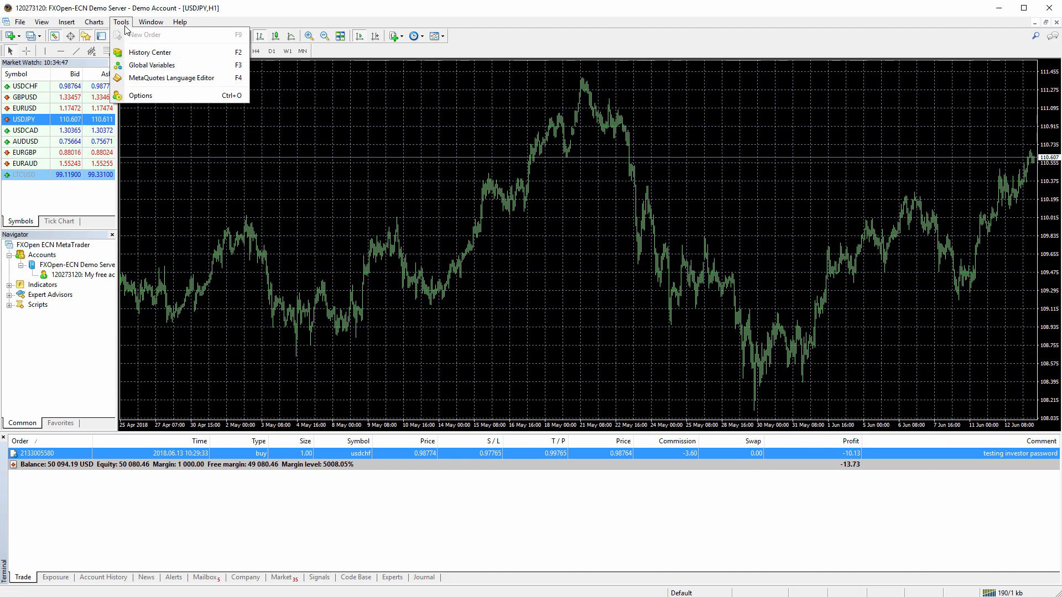
left_click(140, 96)
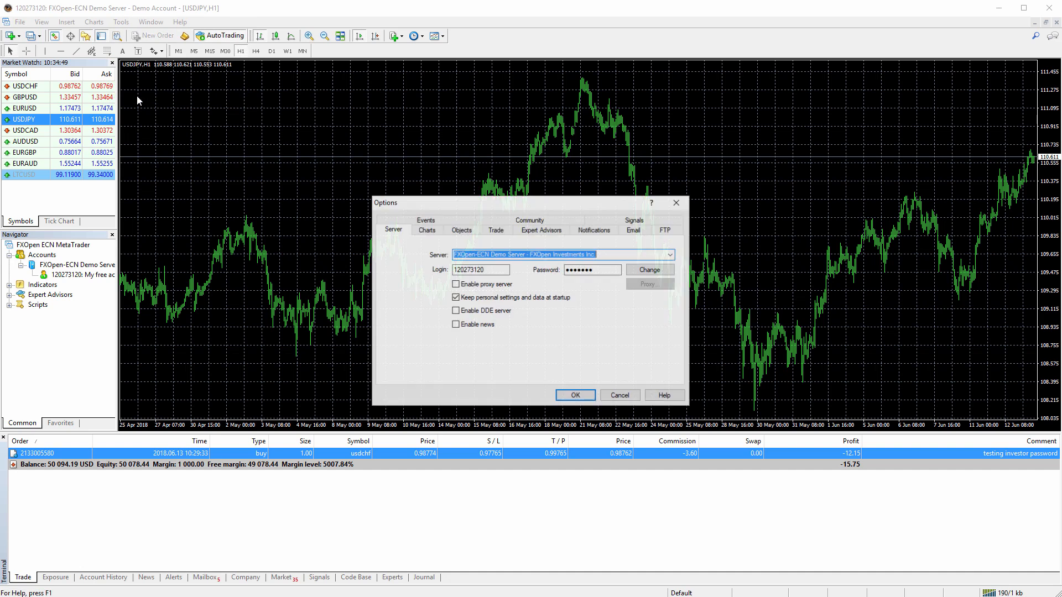
left_click(651, 270)
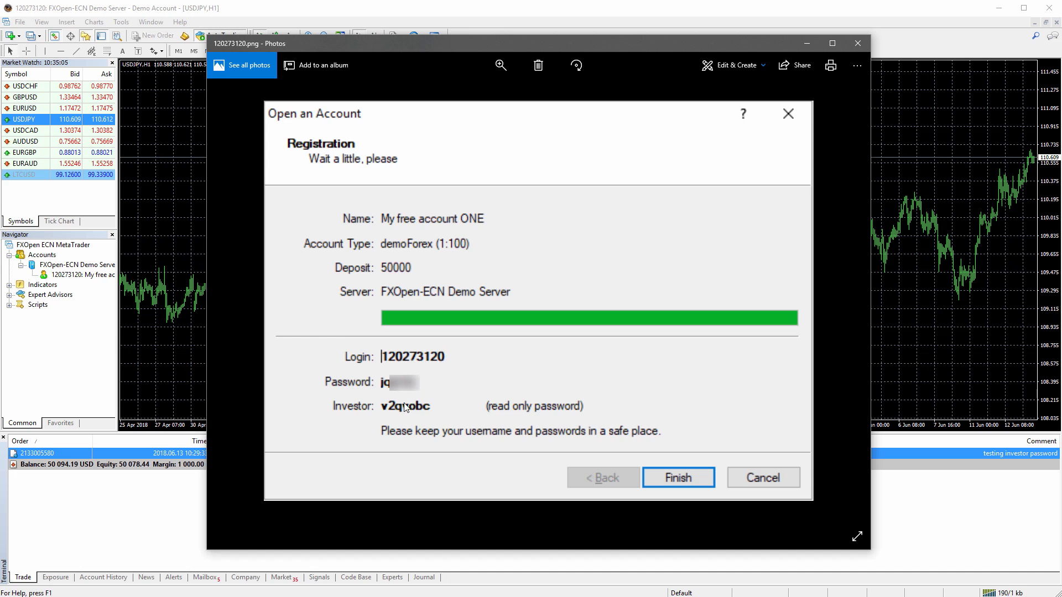
mouse_move(793, 64)
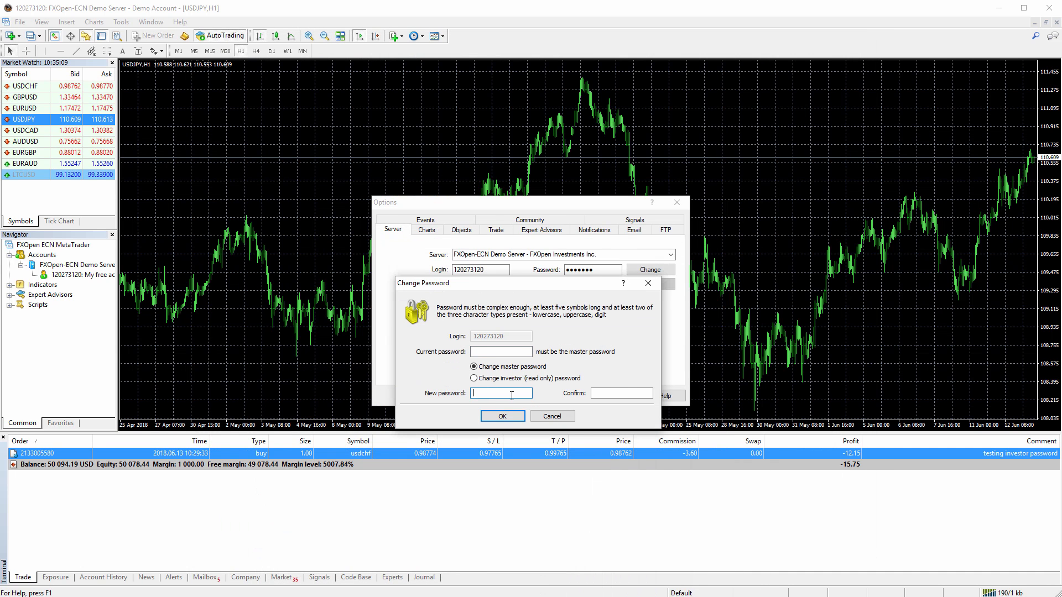
Step: Choose 'Change investor (read only) password' and focus the Current, New and Confirm fields, leaving them empty
left_click(474, 378)
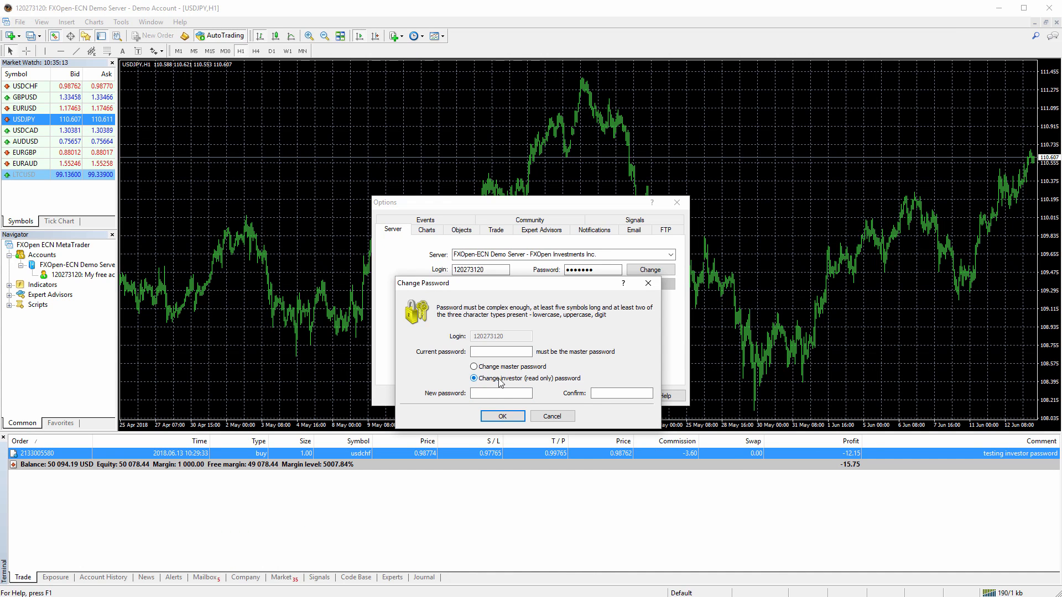
left_click(502, 352)
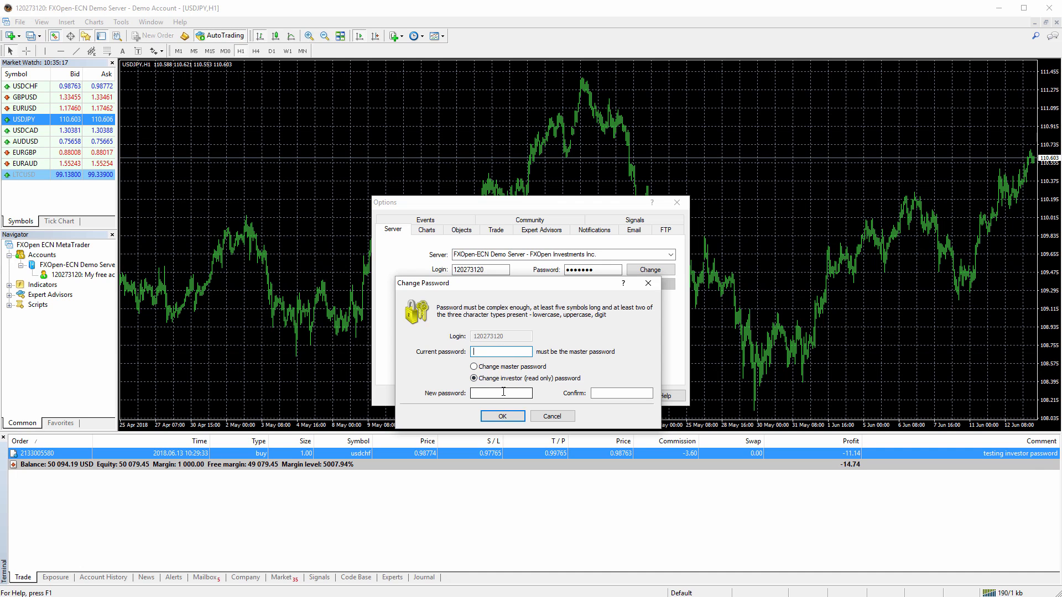
left_click(622, 394)
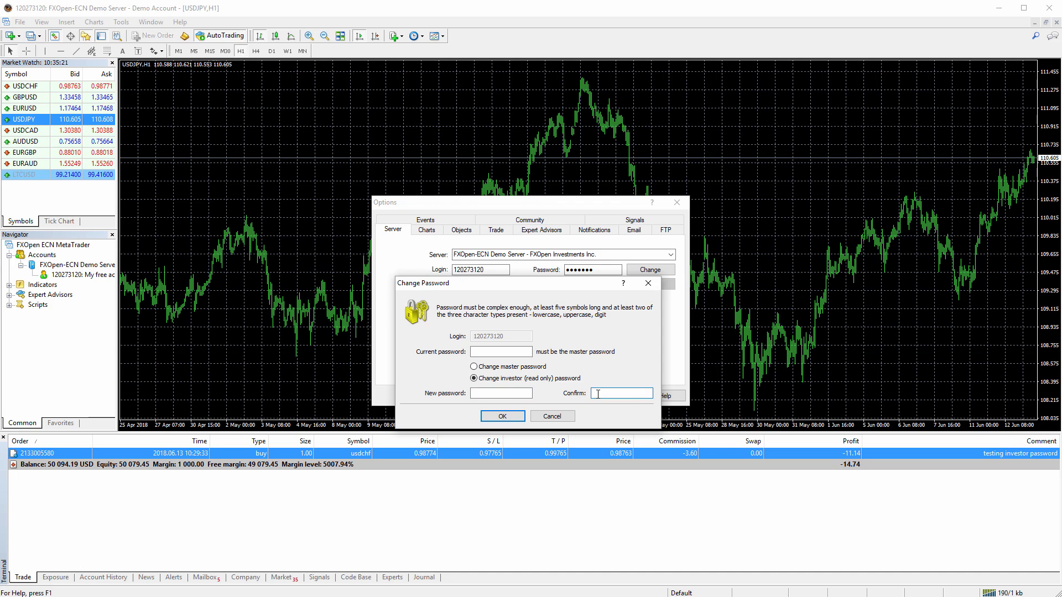
left_click(501, 394)
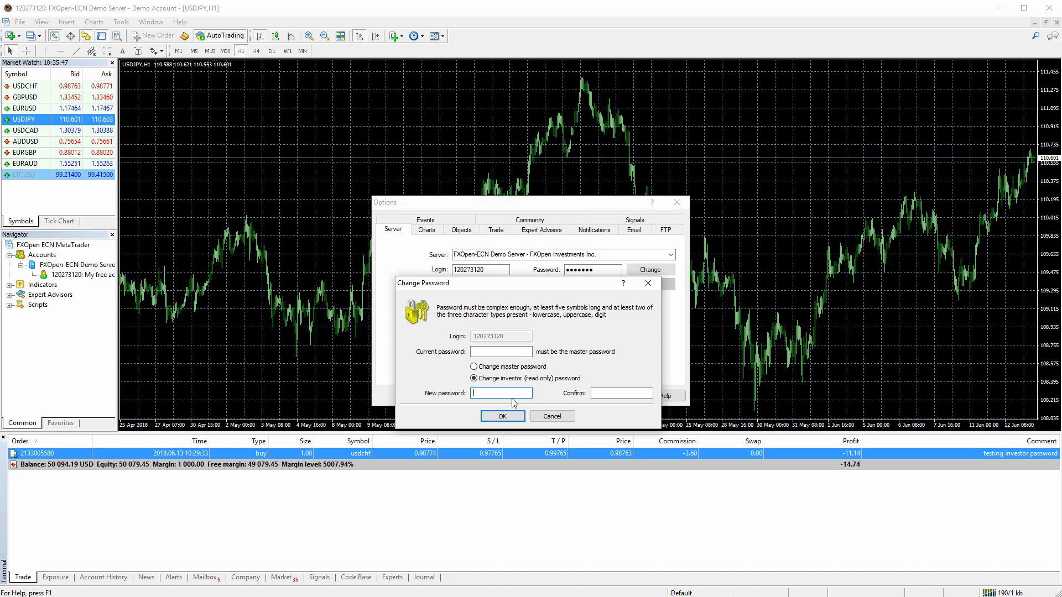
left_click(622, 394)
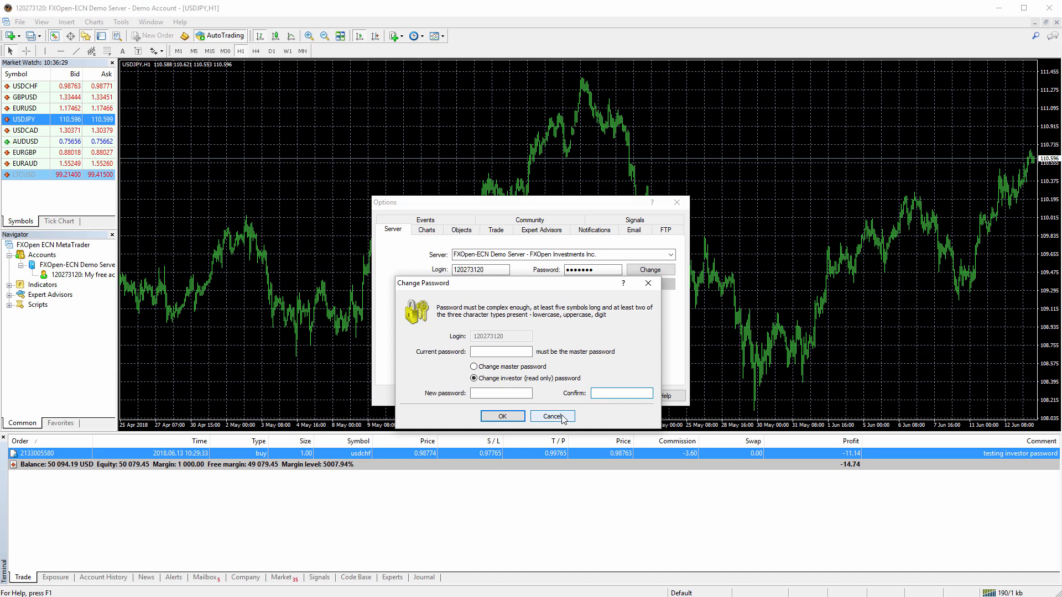
Step: Cancel the Change Password form without saving, returning to the USDJPY hourly chart
left_click(553, 416)
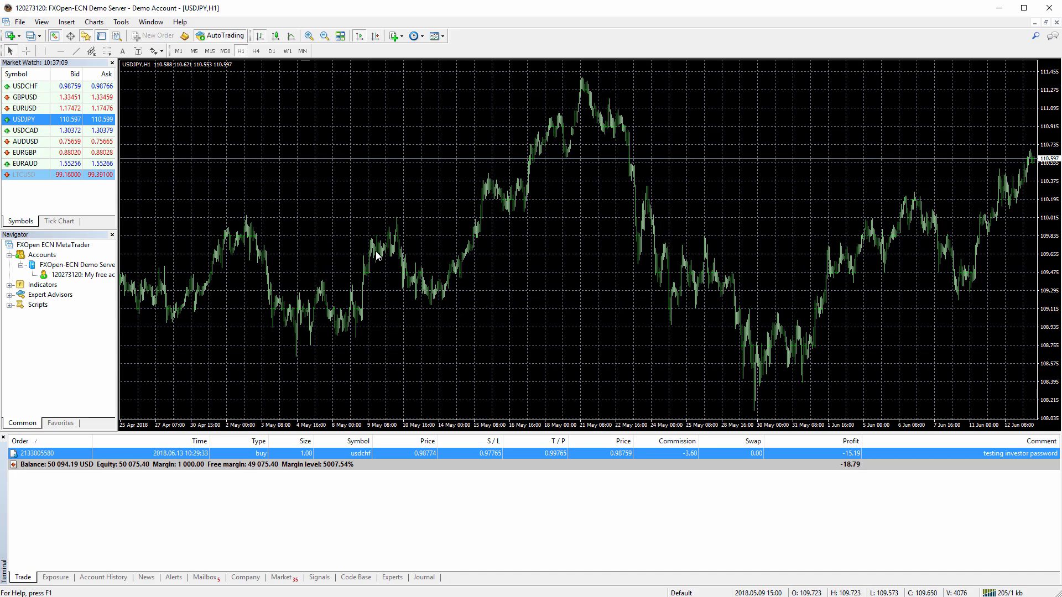
mouse_move(643, 194)
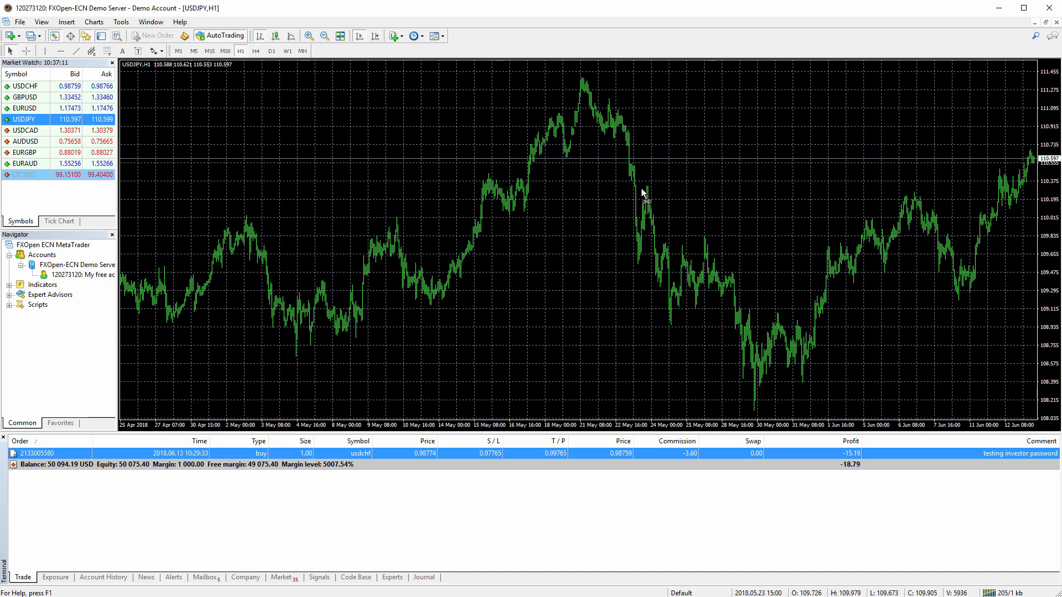